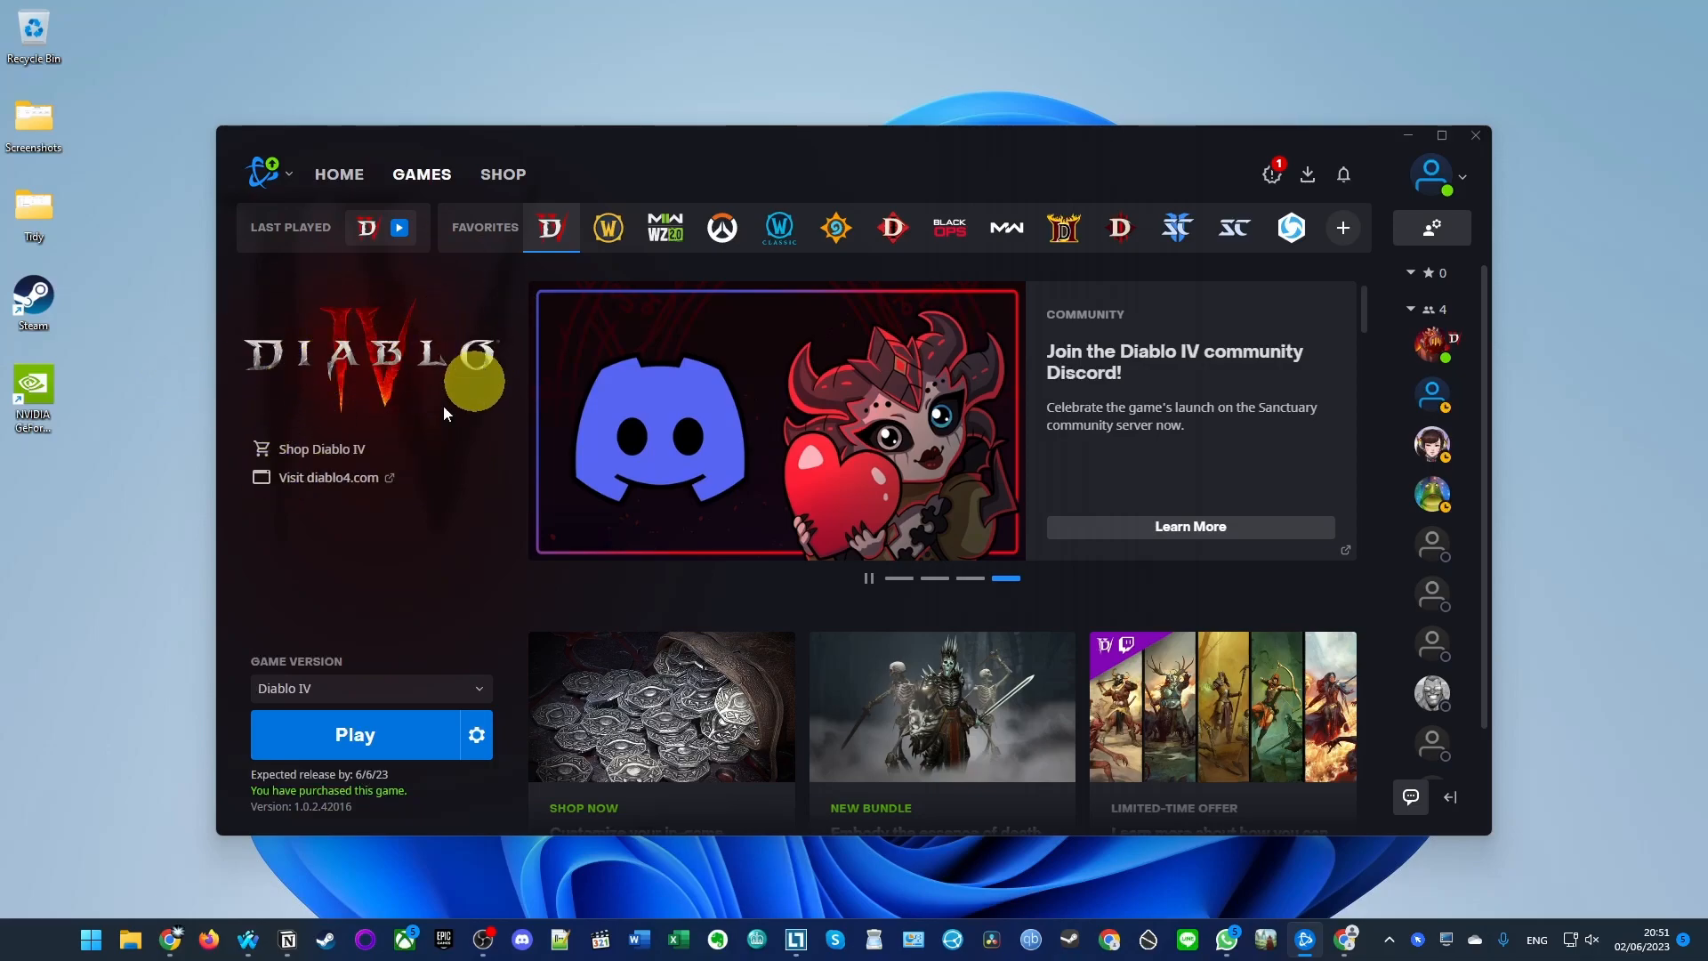
Read the refund guidelines (14 days, under two hours played), then open the Battle.net shop.
click(356, 733)
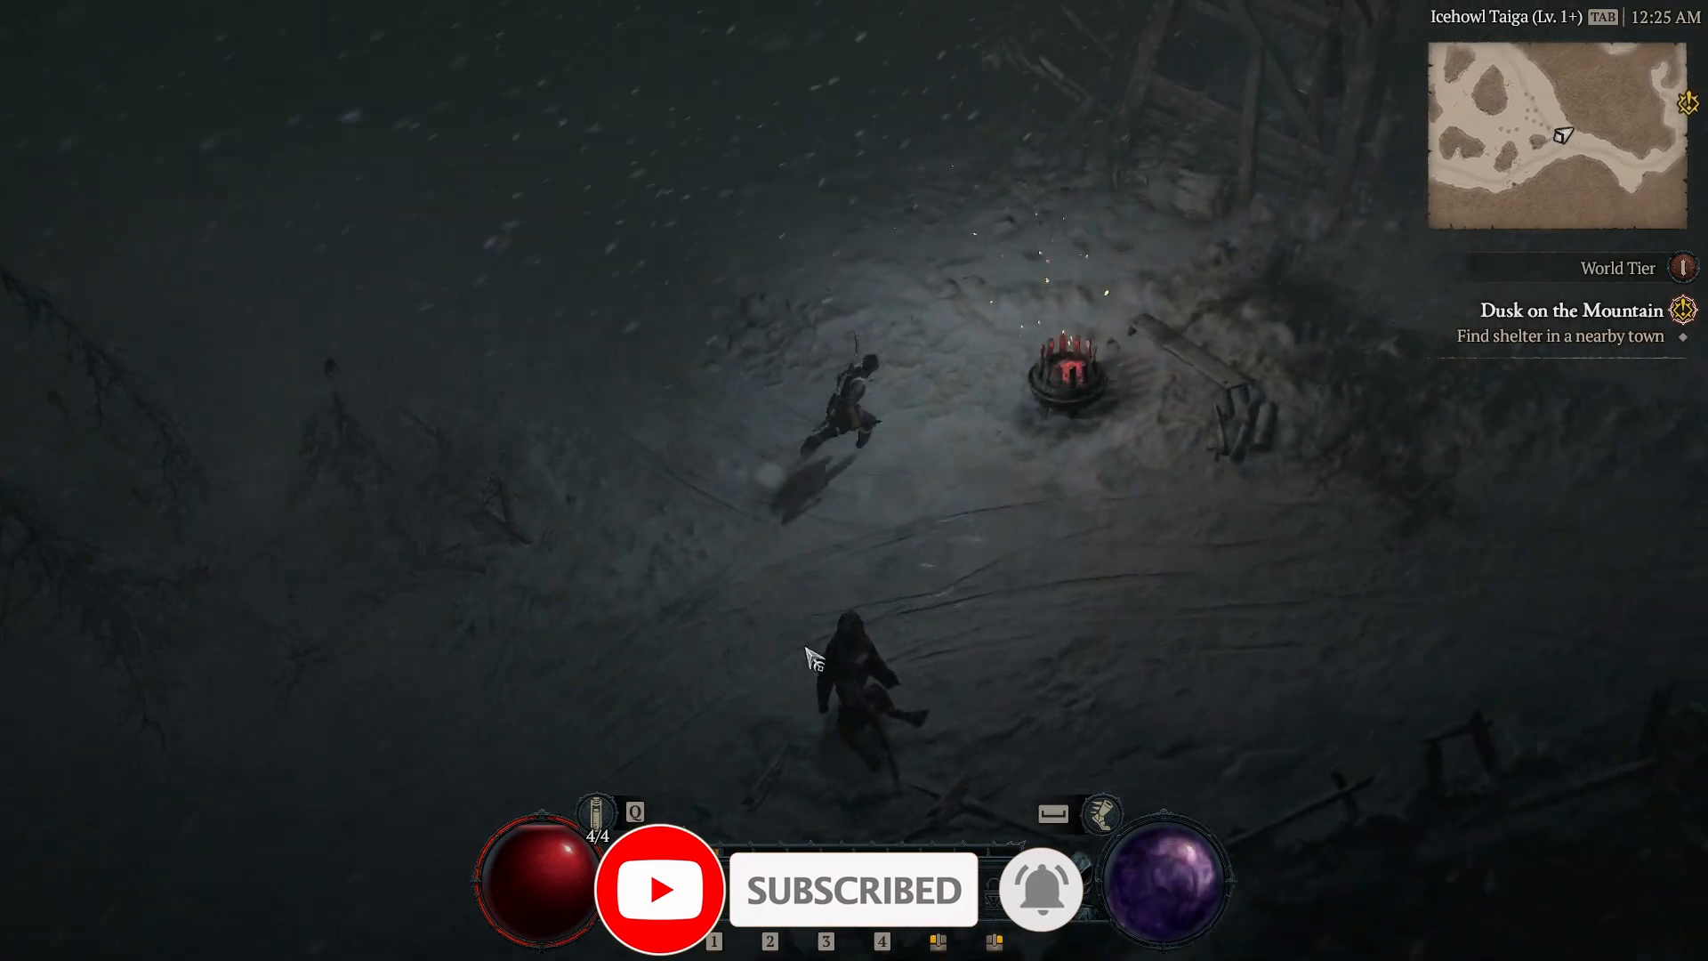
key(Escape)
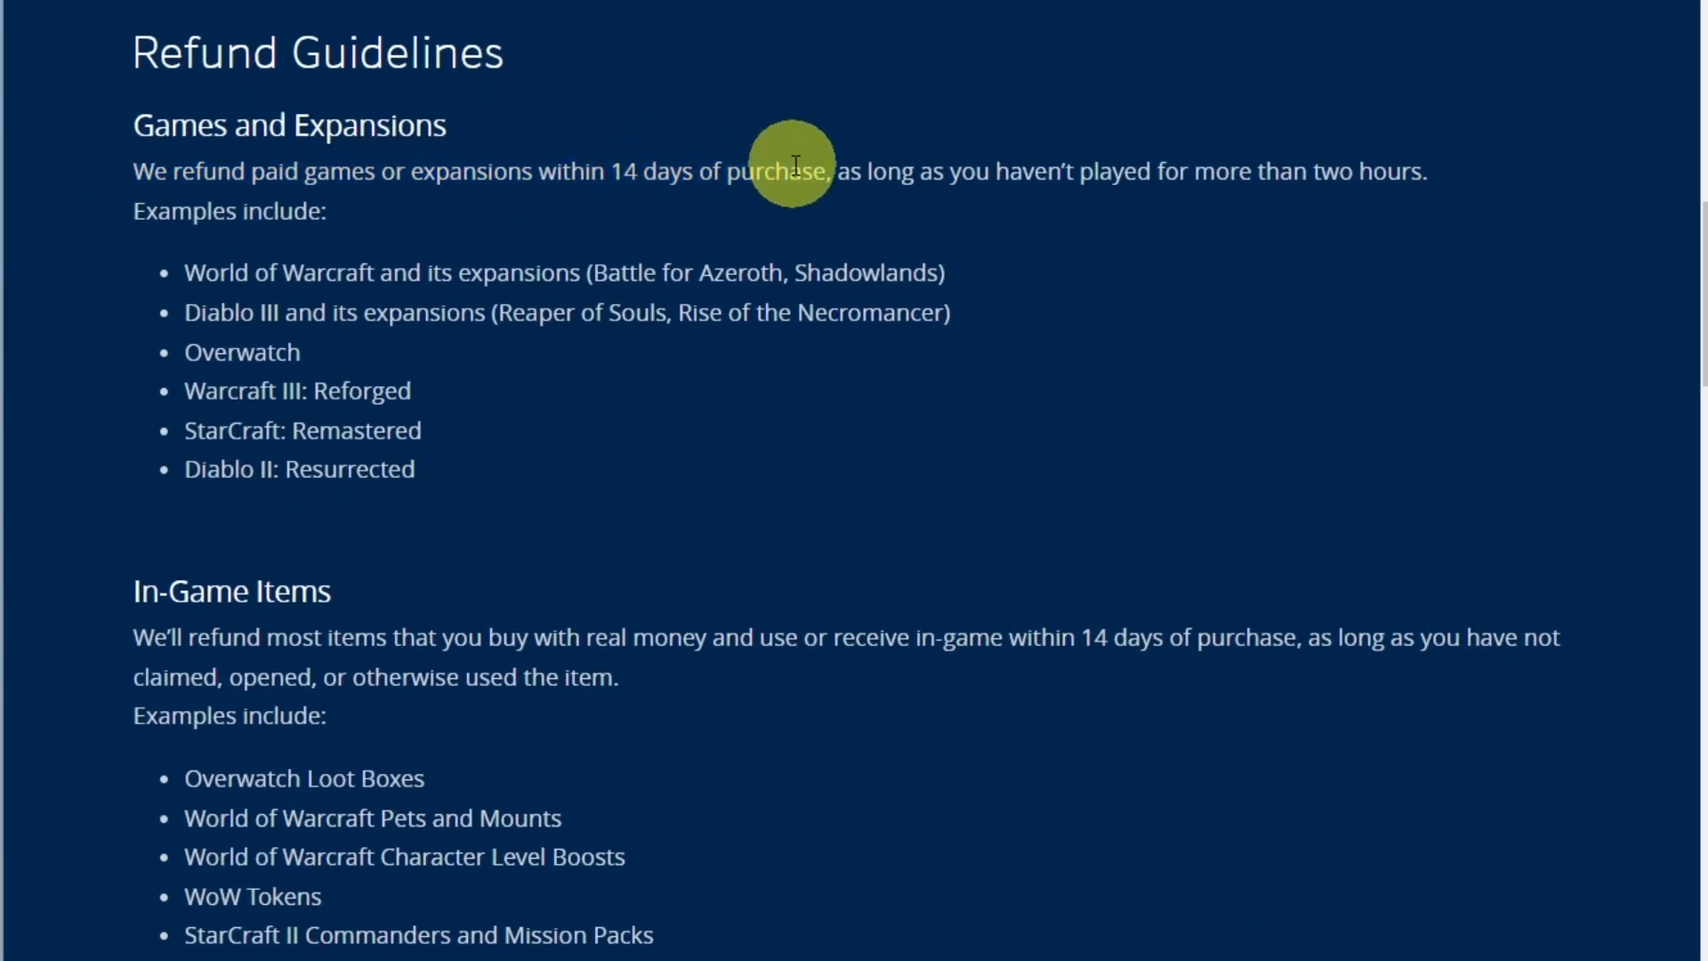
mouse_move(1413, 183)
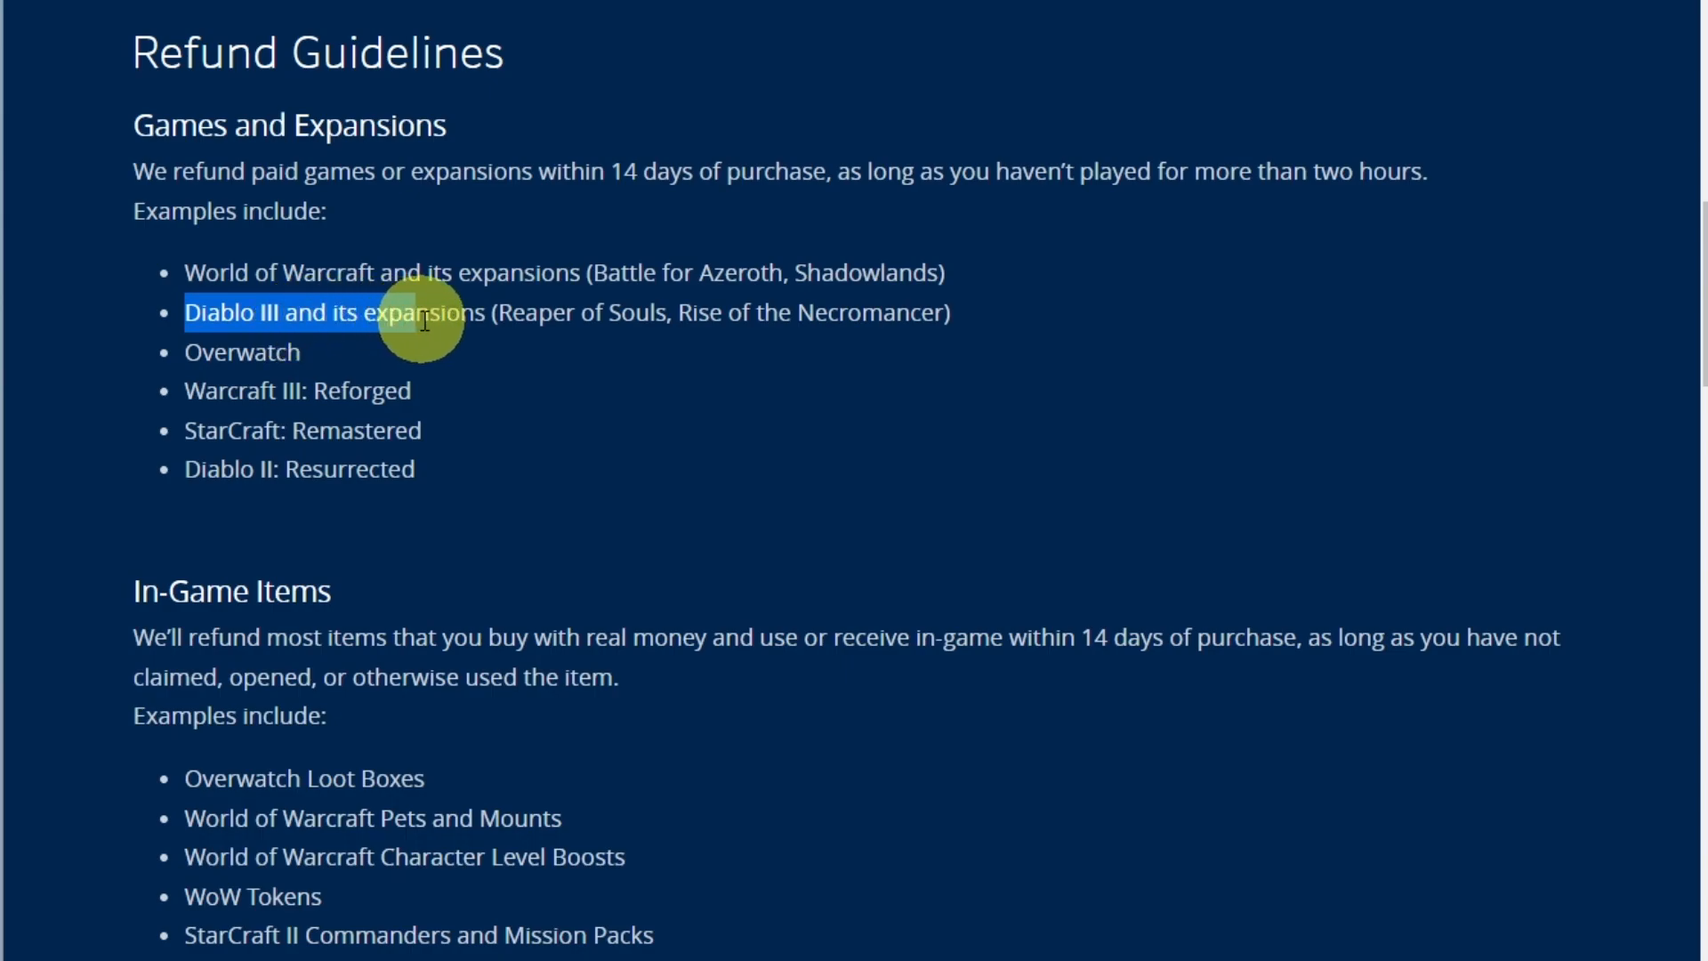
click(441, 429)
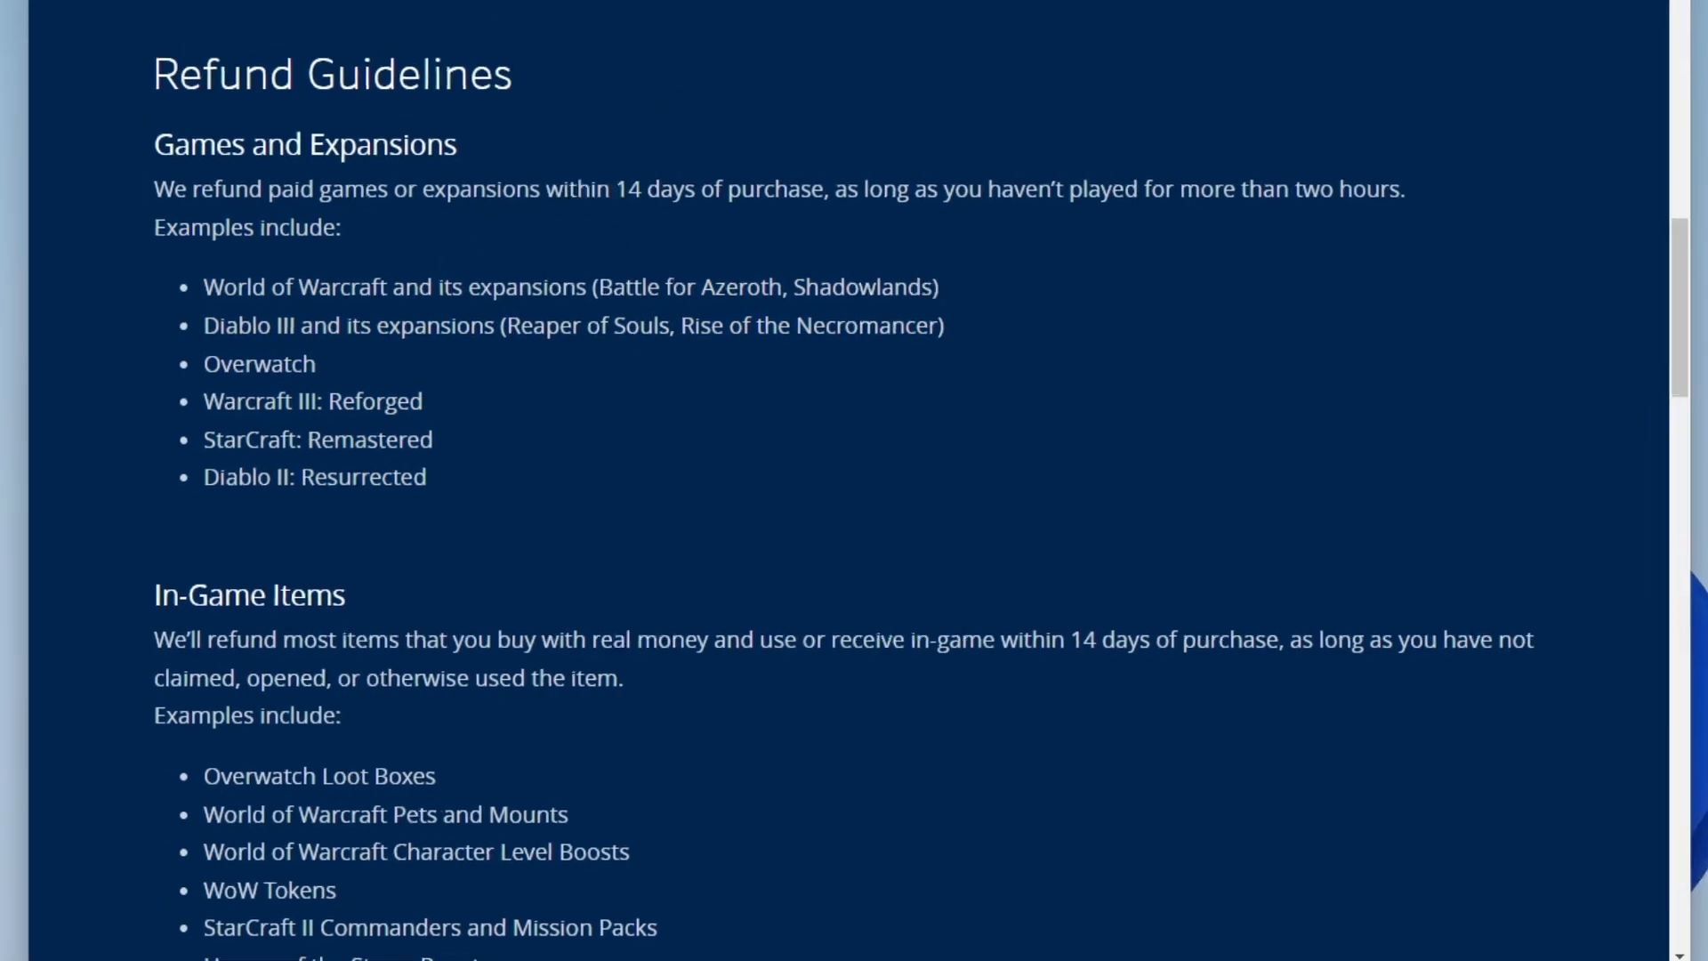
click(1440, 159)
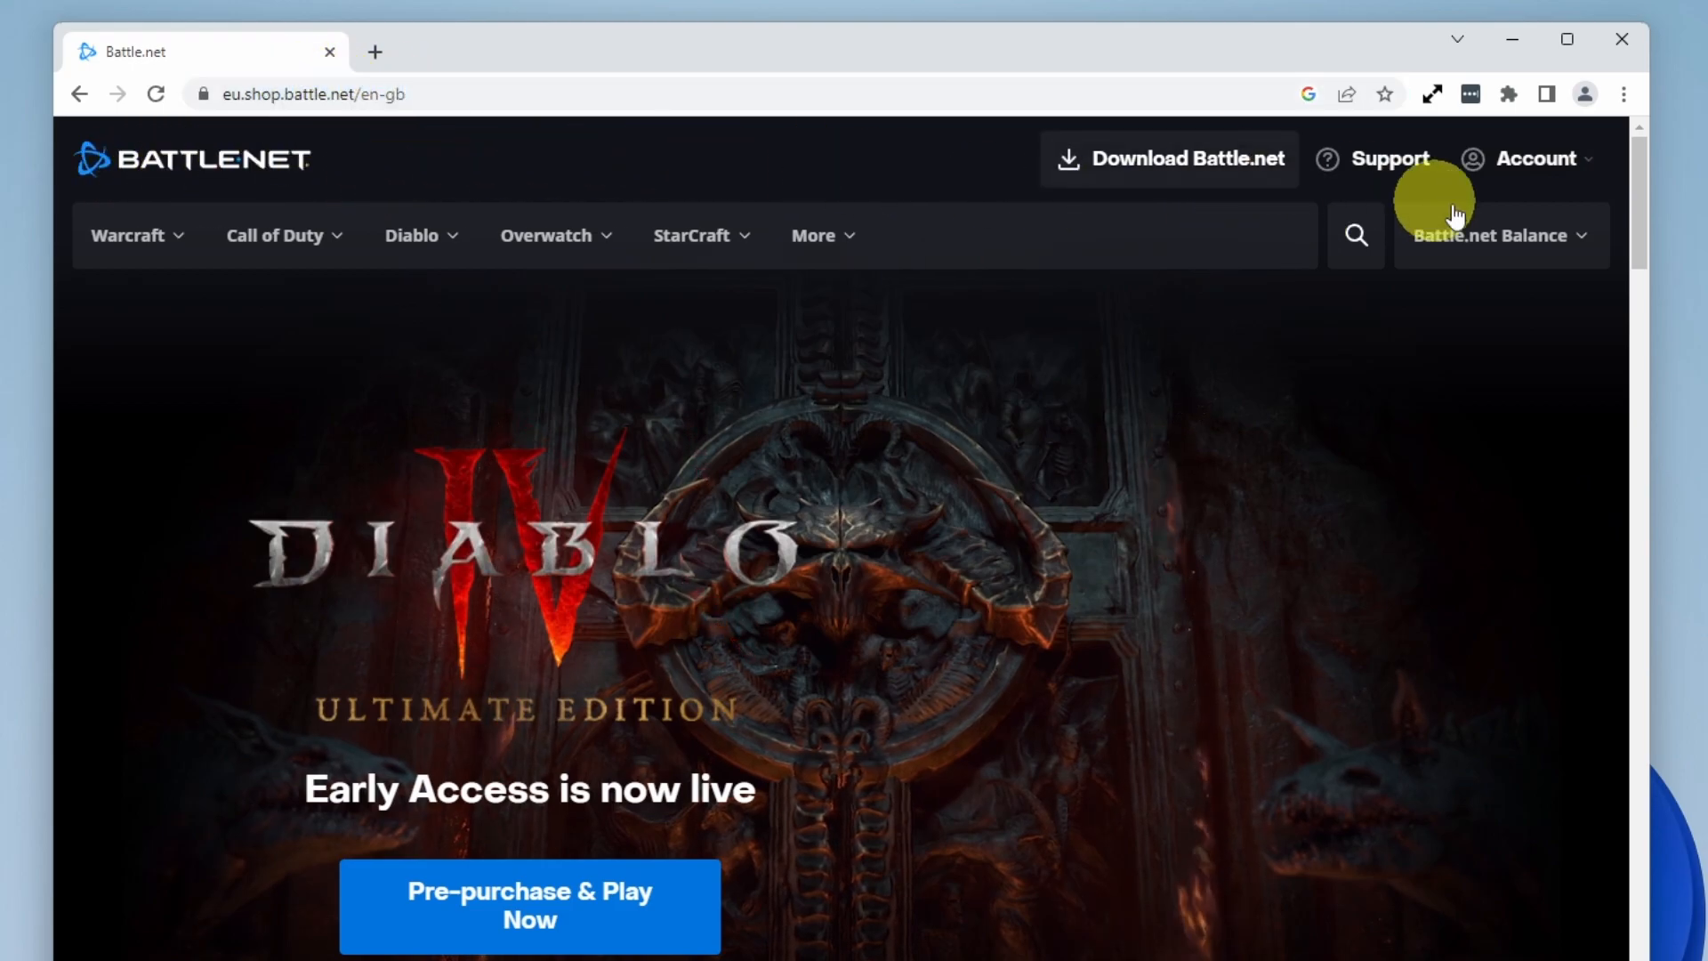
Log in to the Battle.net account through the Account menu and return to the shop.
click(1525, 158)
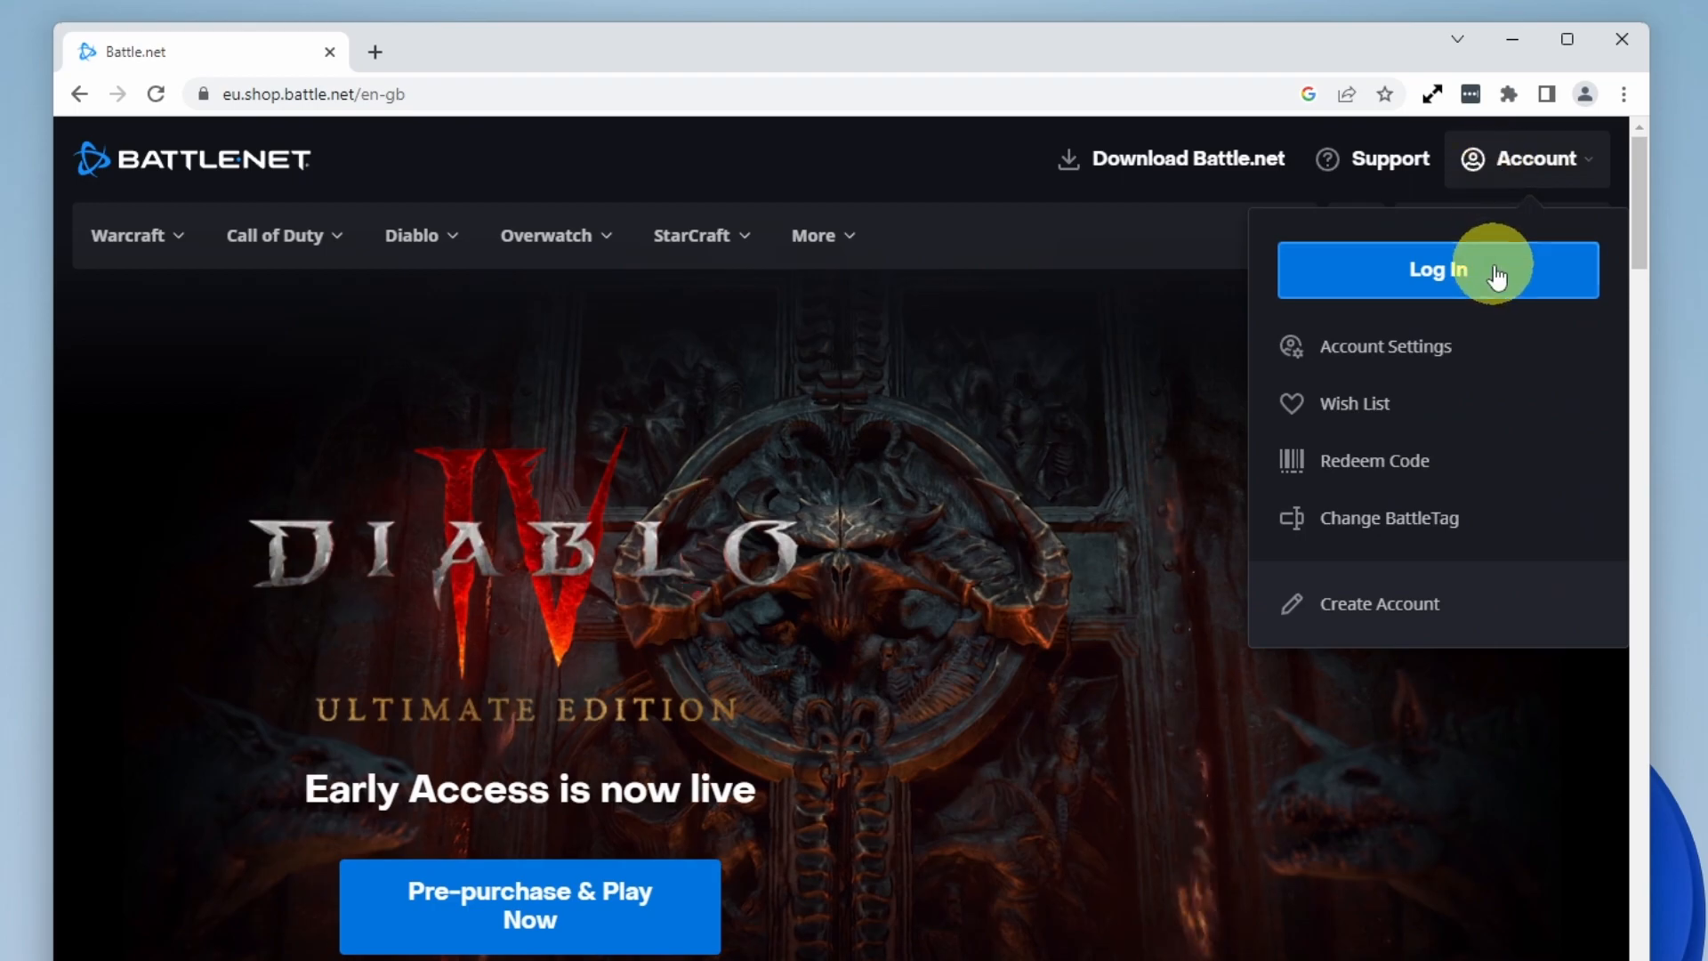
click(1437, 268)
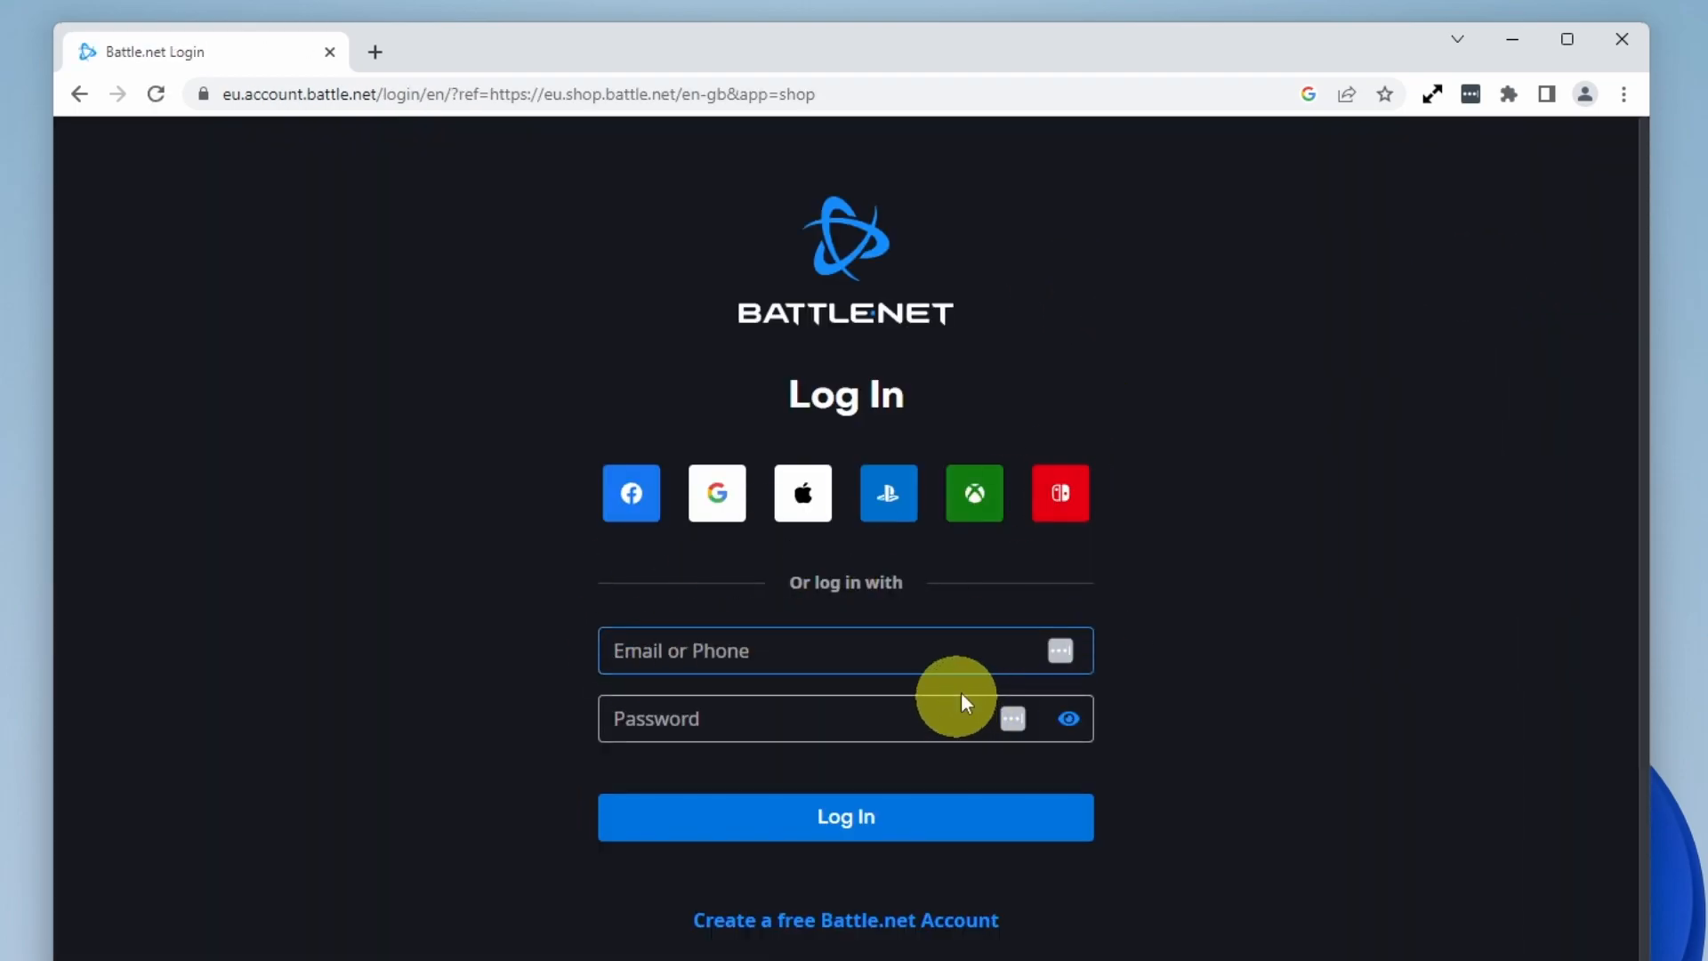
click(844, 816)
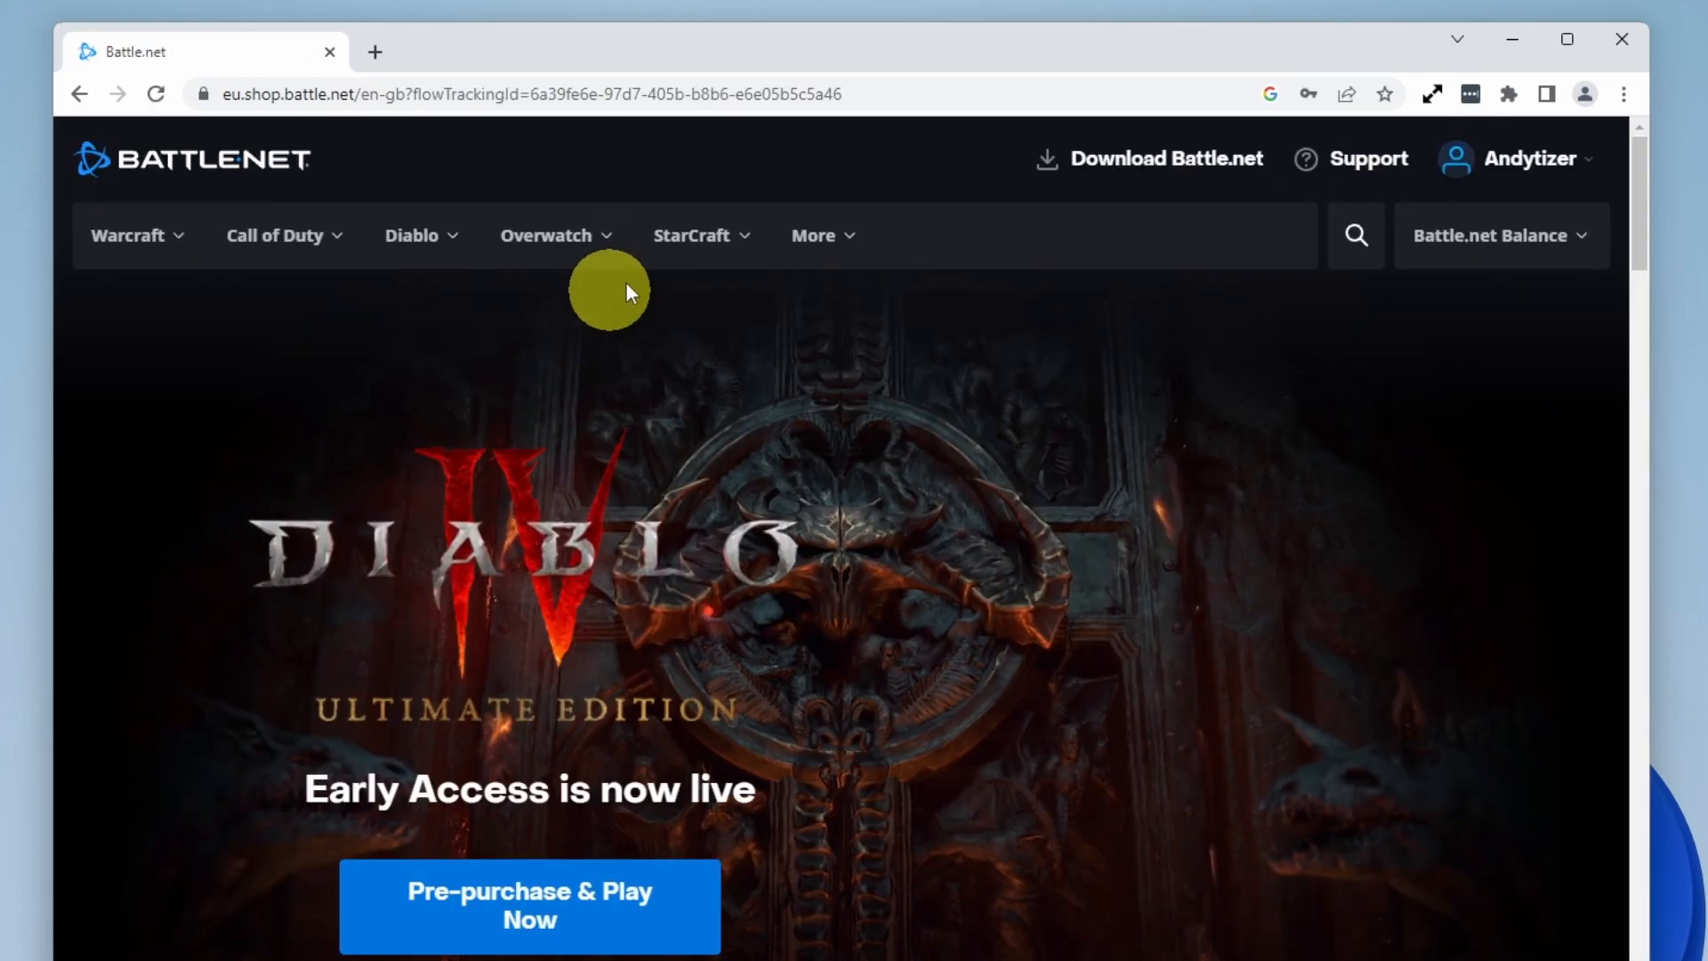
mouse_move(1369, 160)
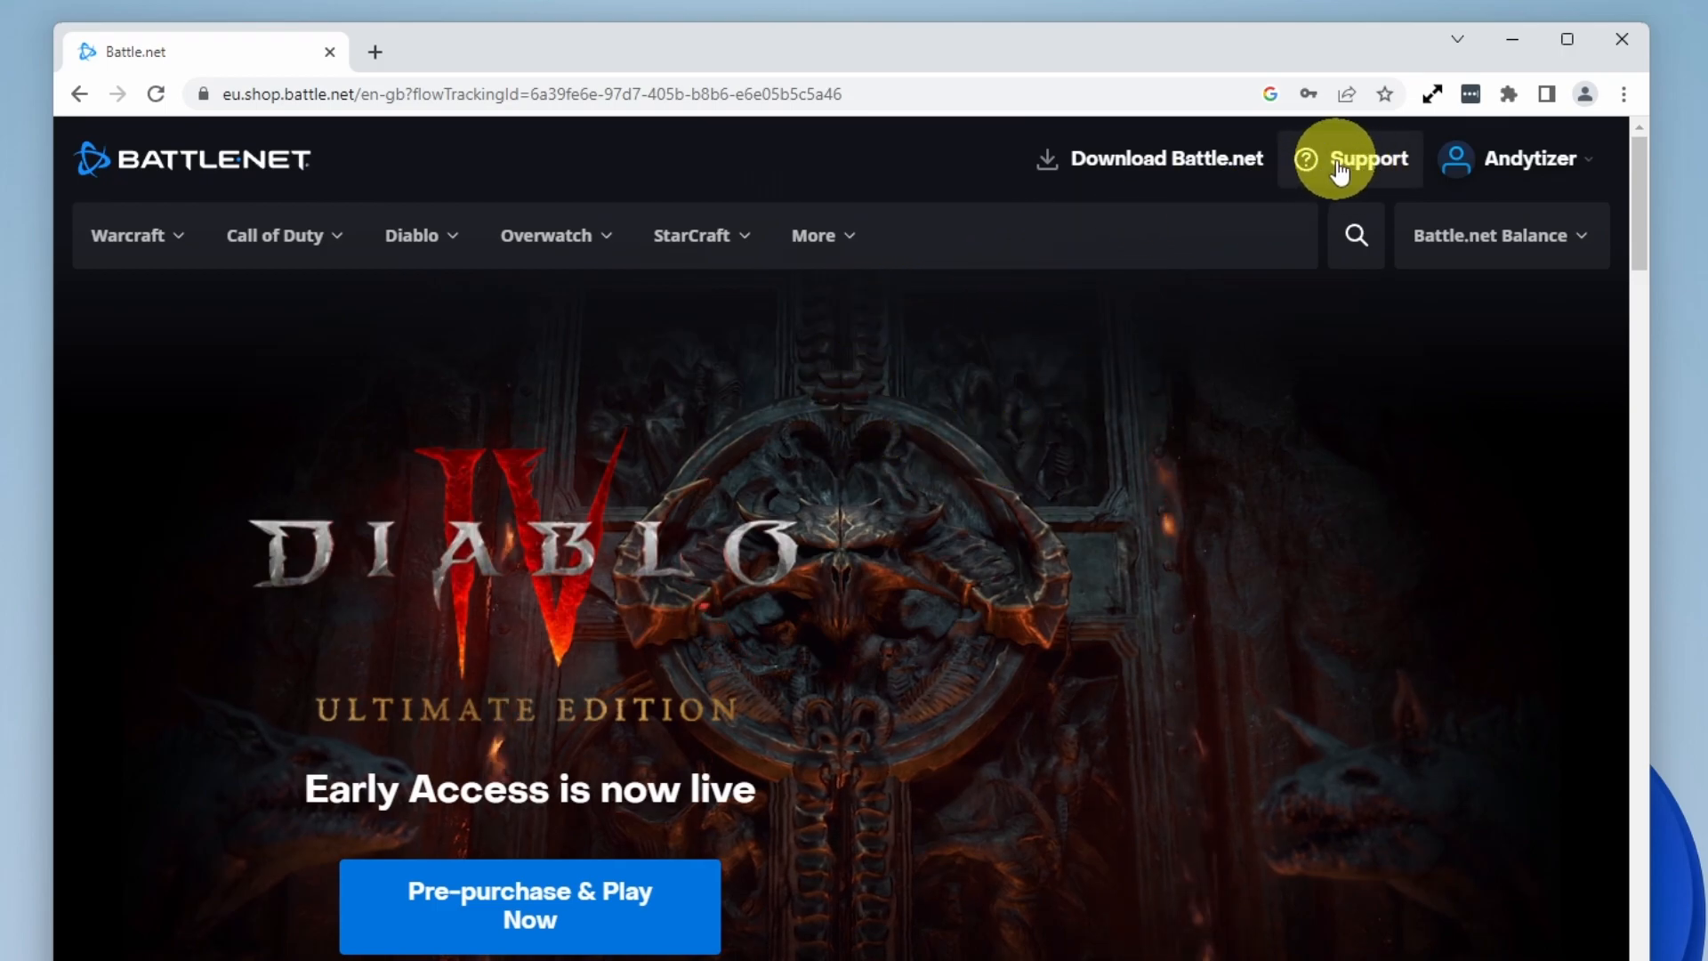
Open Blizzard Support and contact support under Account, App, & Shop.
click(1369, 159)
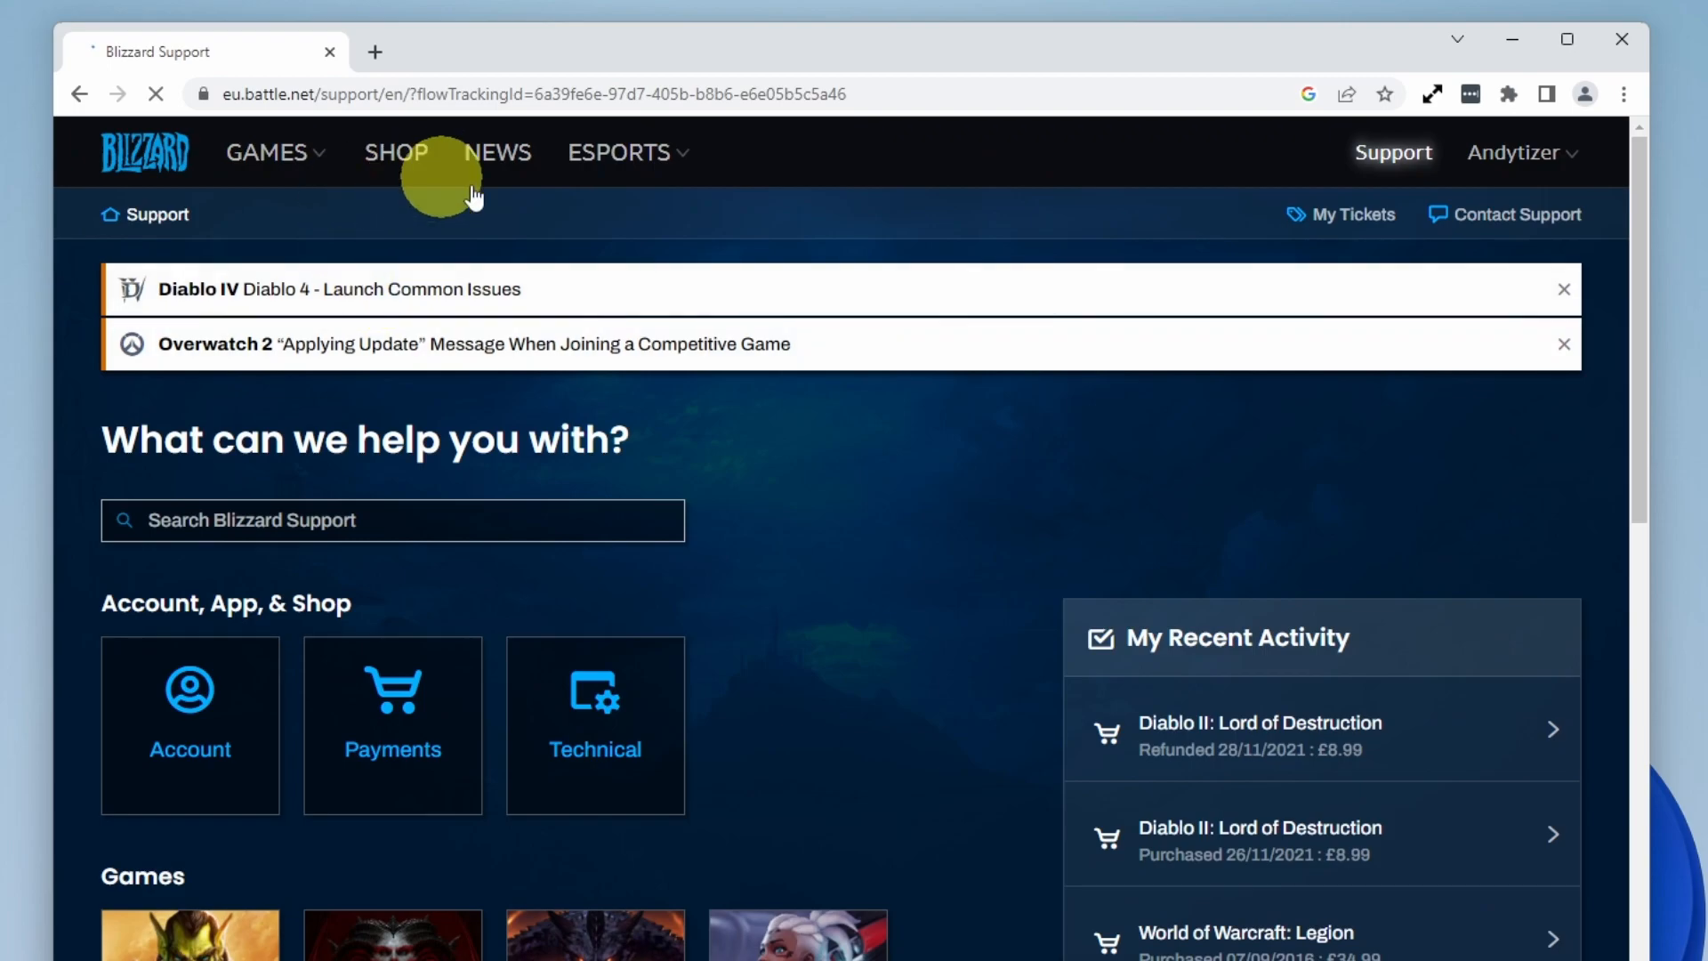
mouse_move(190, 724)
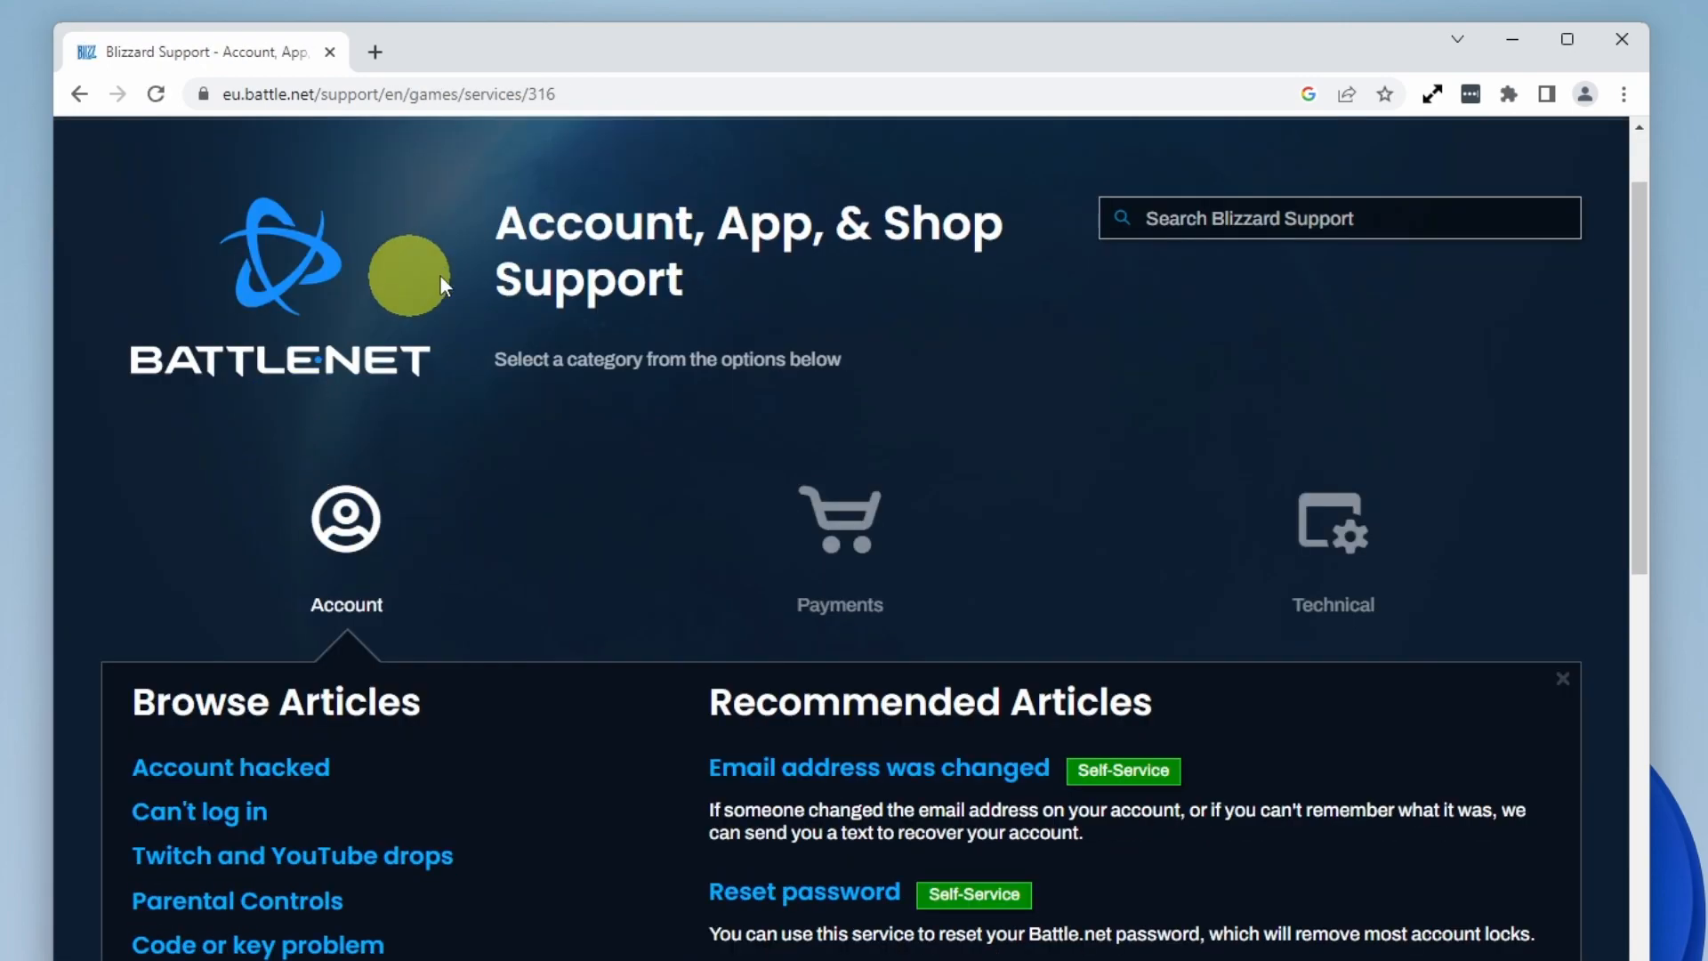
scroll(down, 3)
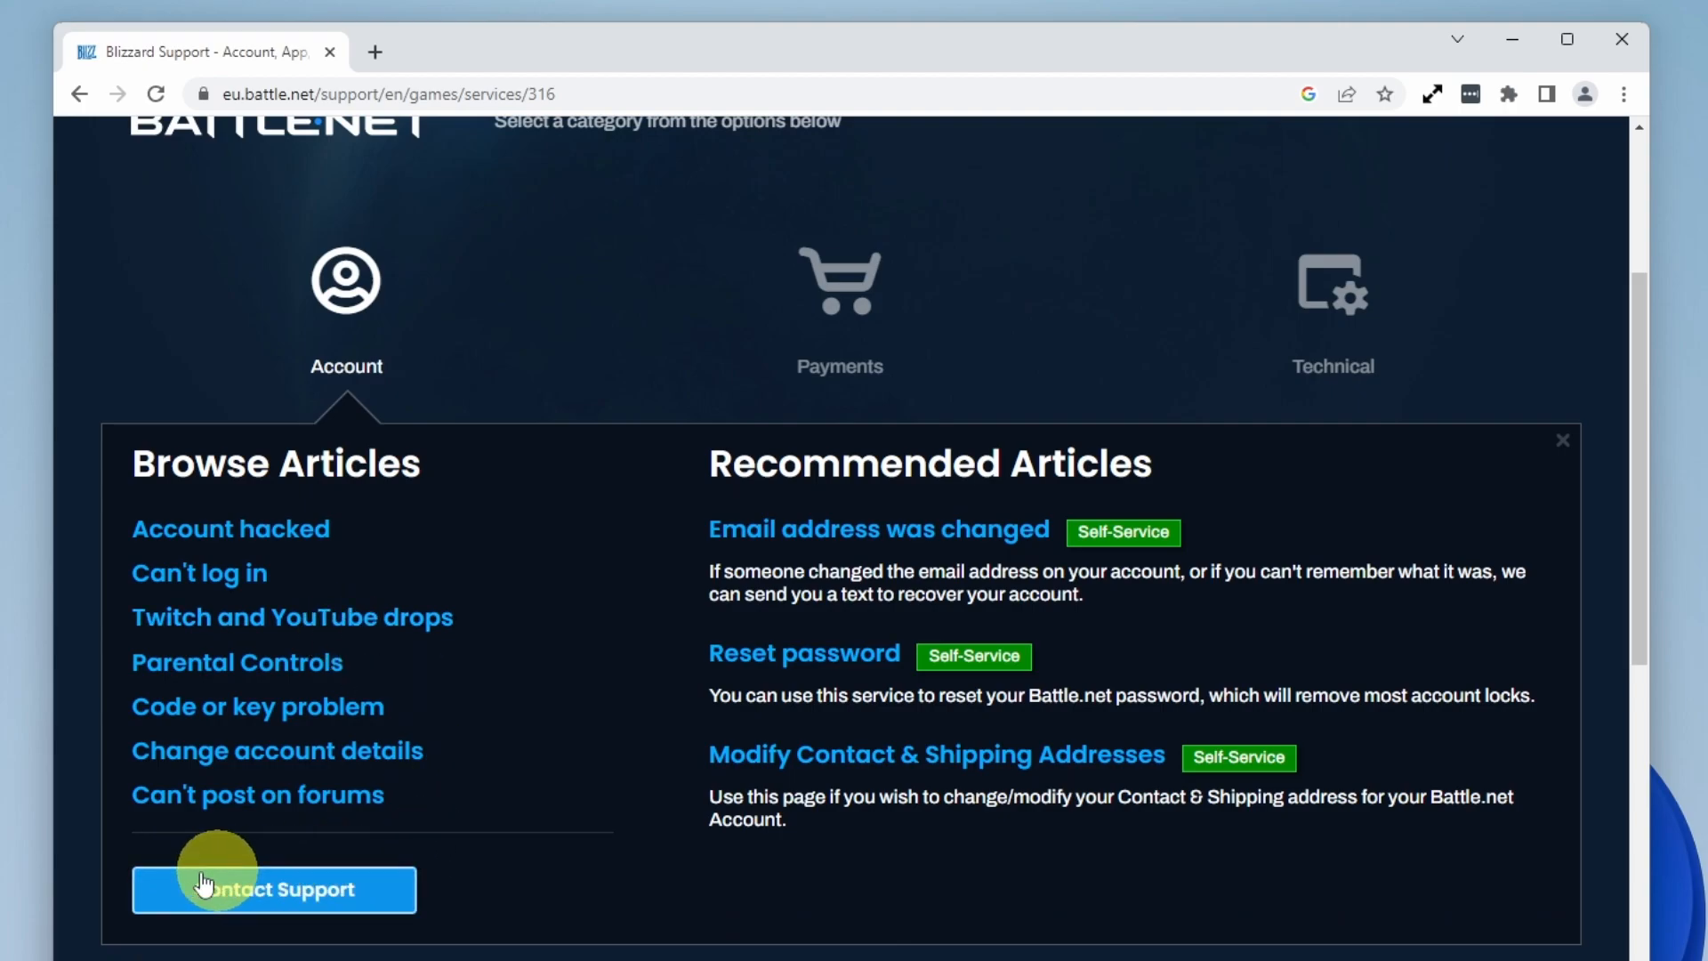
click(274, 889)
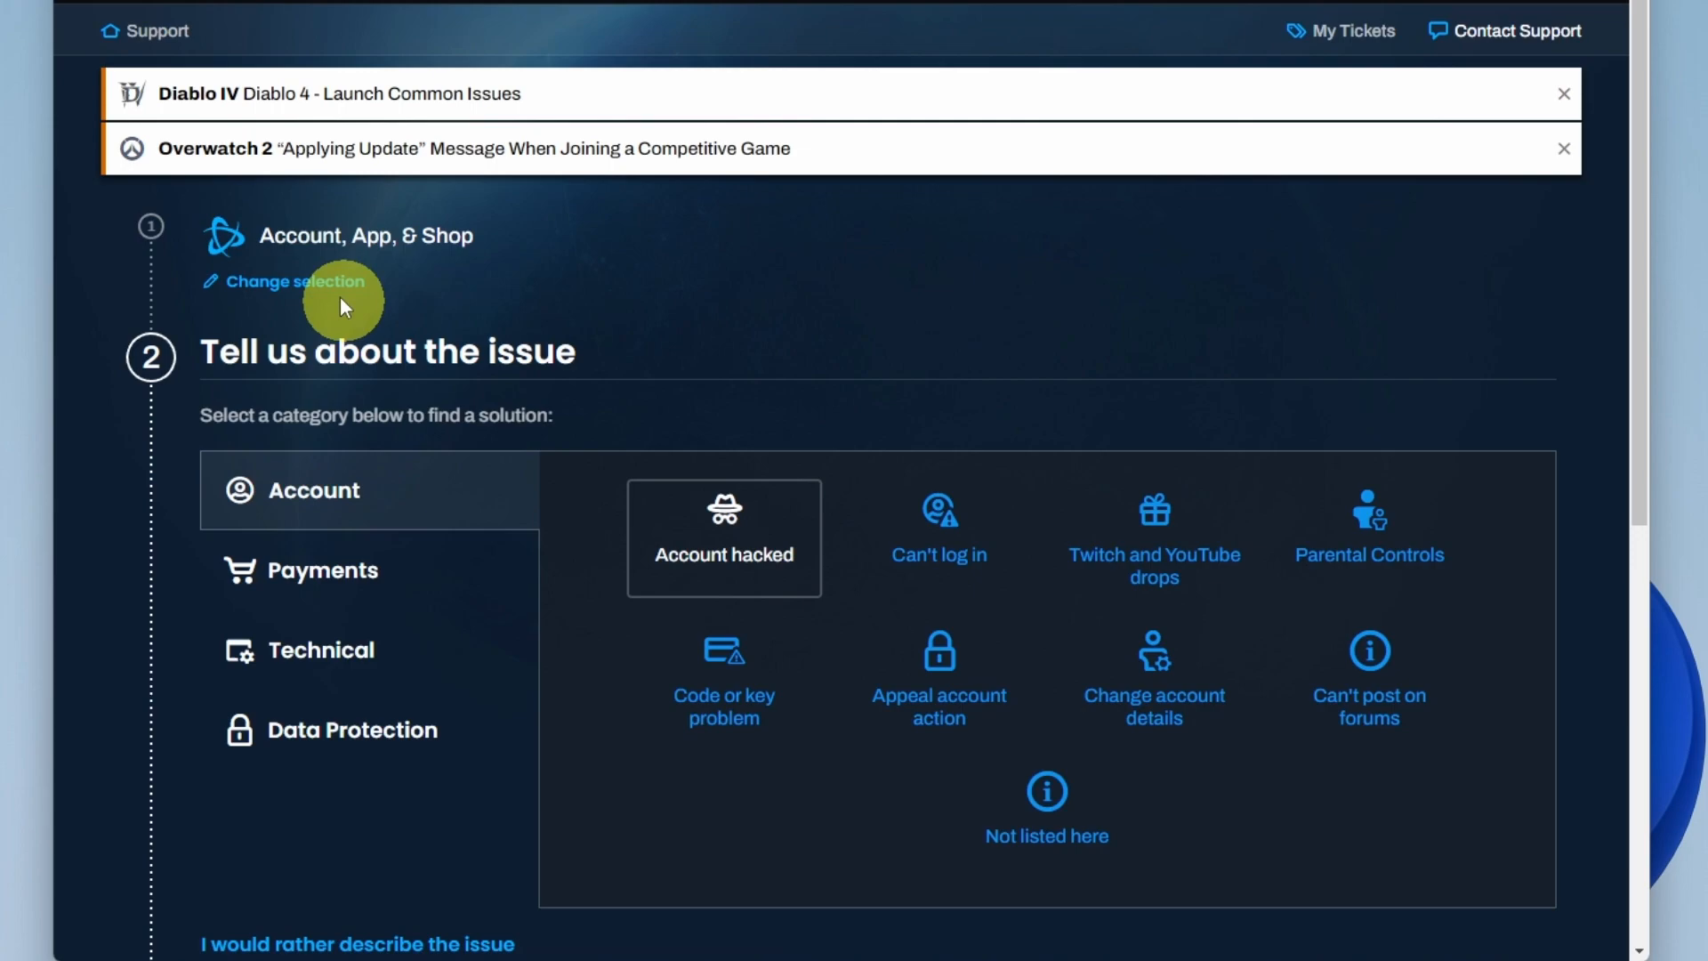
mouse_move(282, 569)
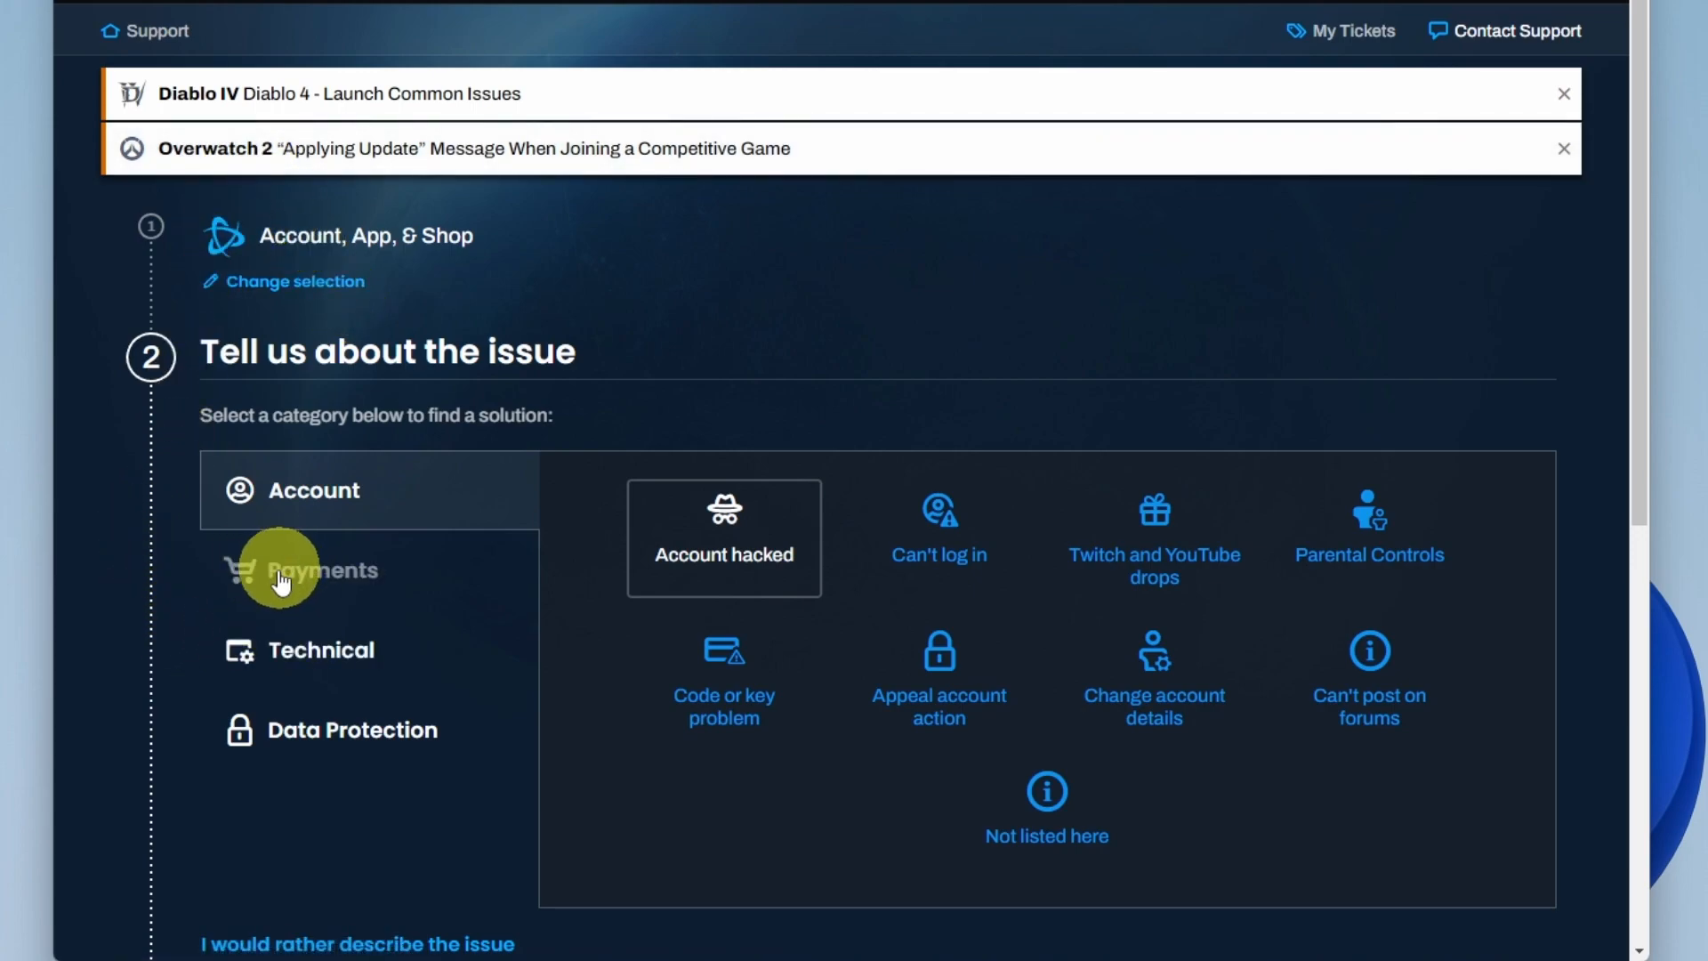
Choose Payments > Refunds as the issue and continue past the refund policy.
click(330, 570)
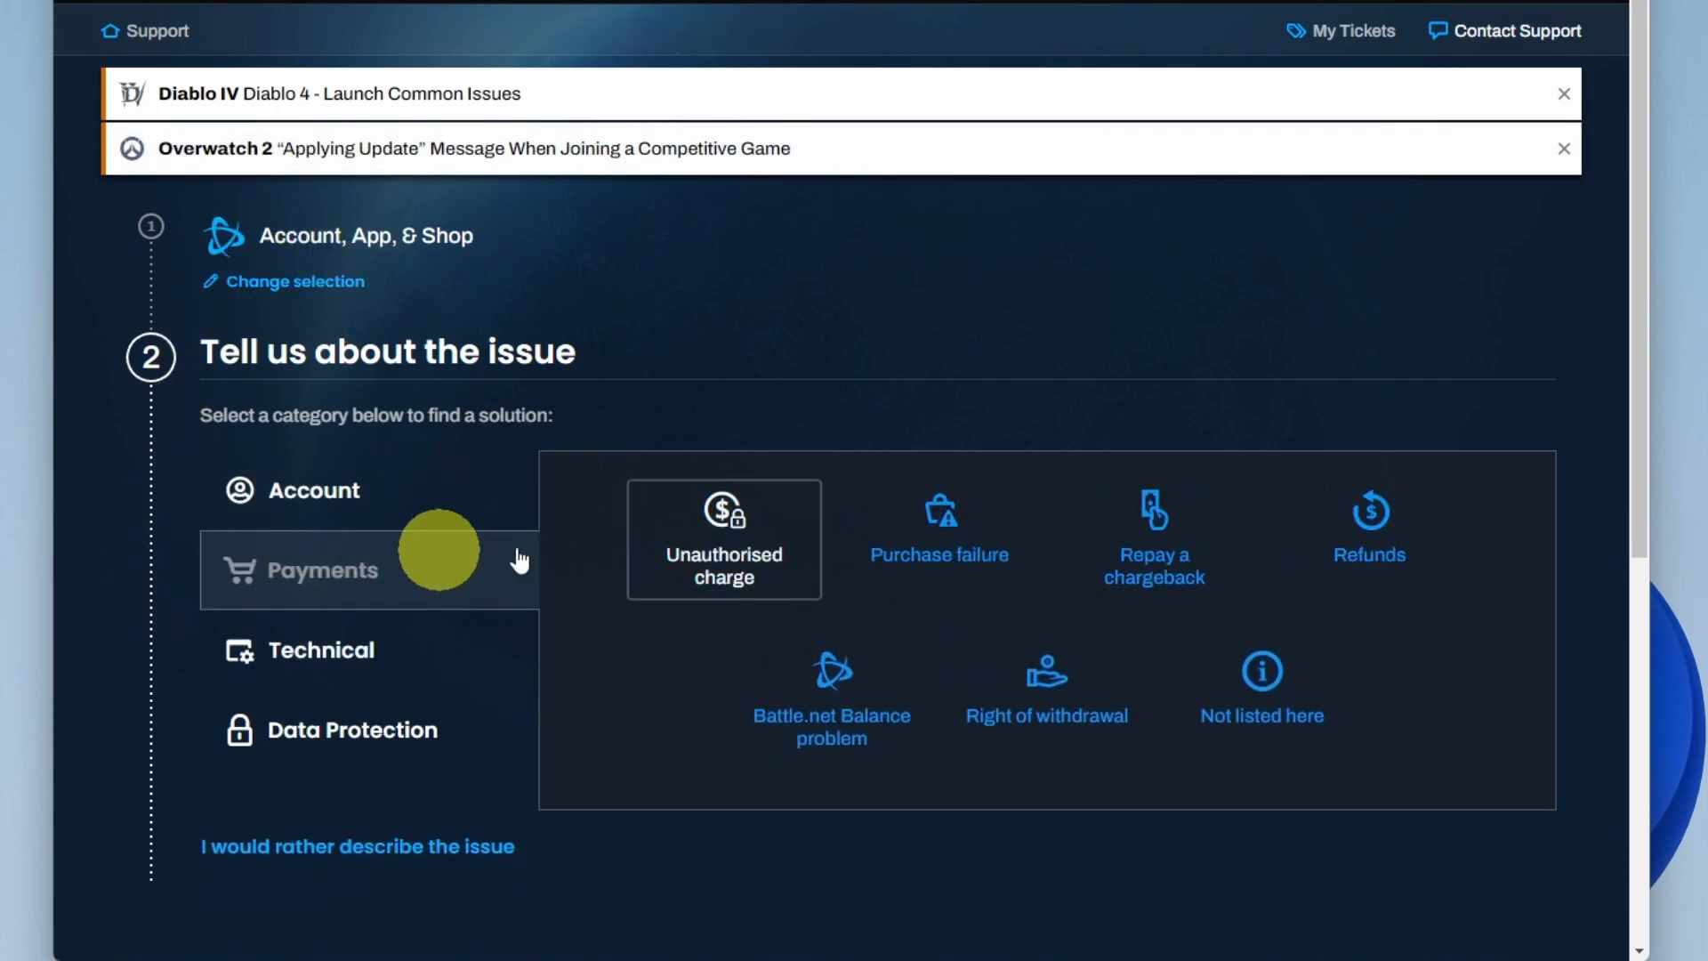
click(1370, 513)
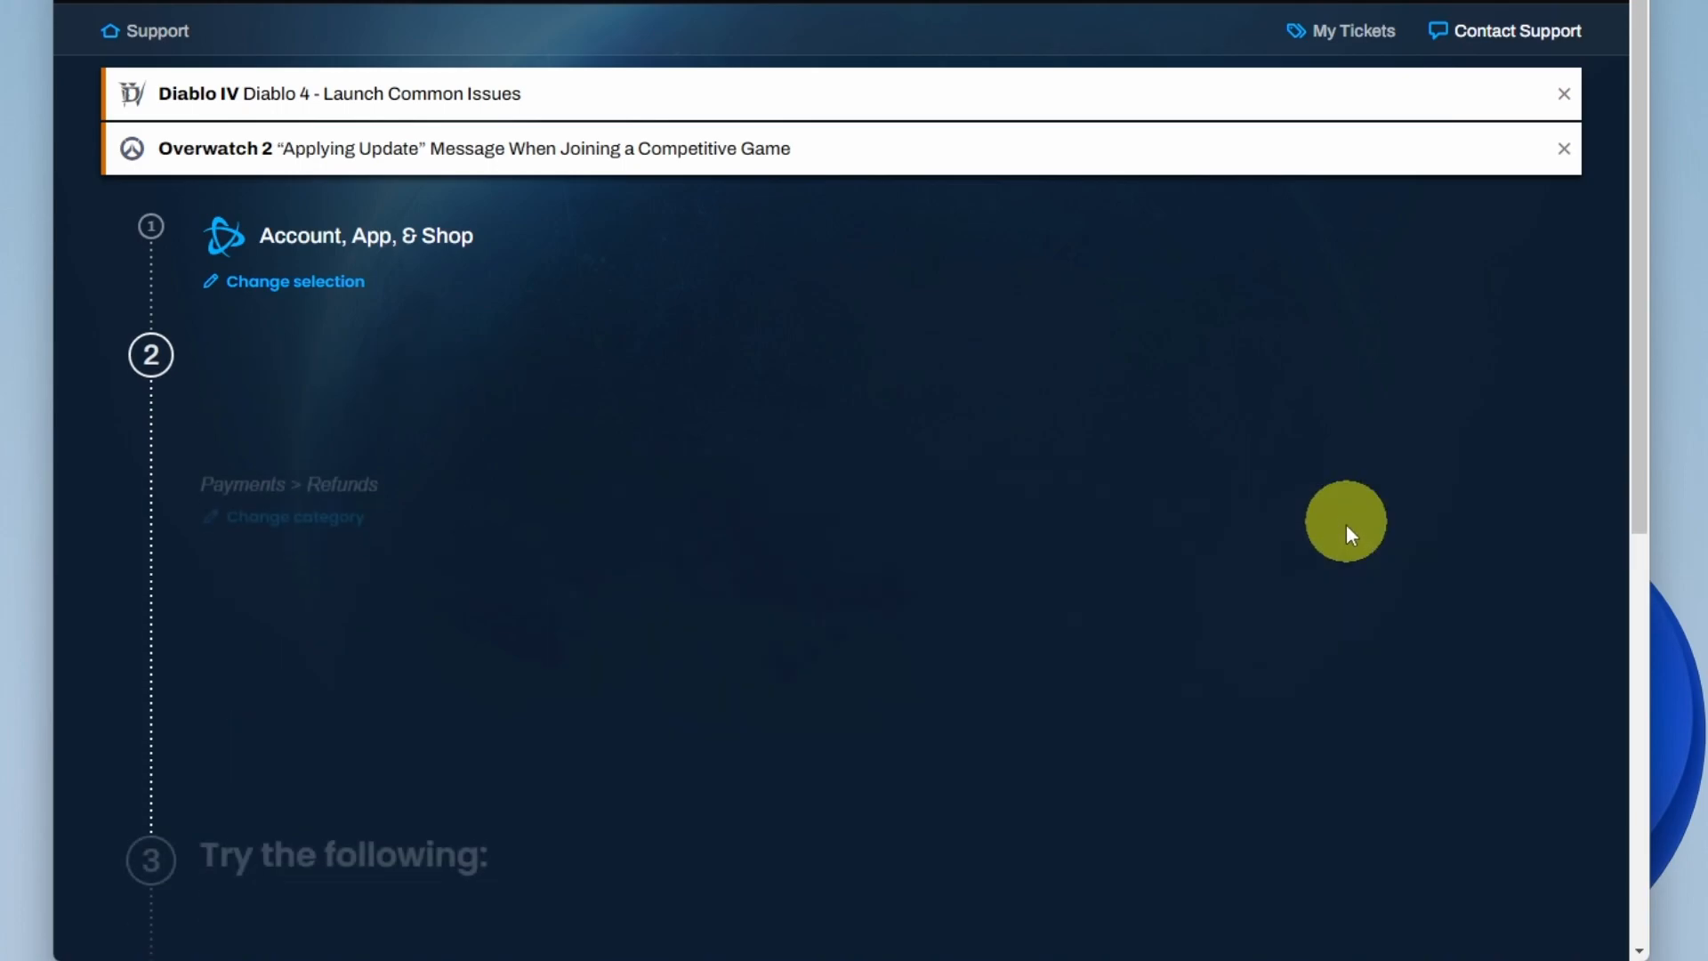
scroll(down, 3)
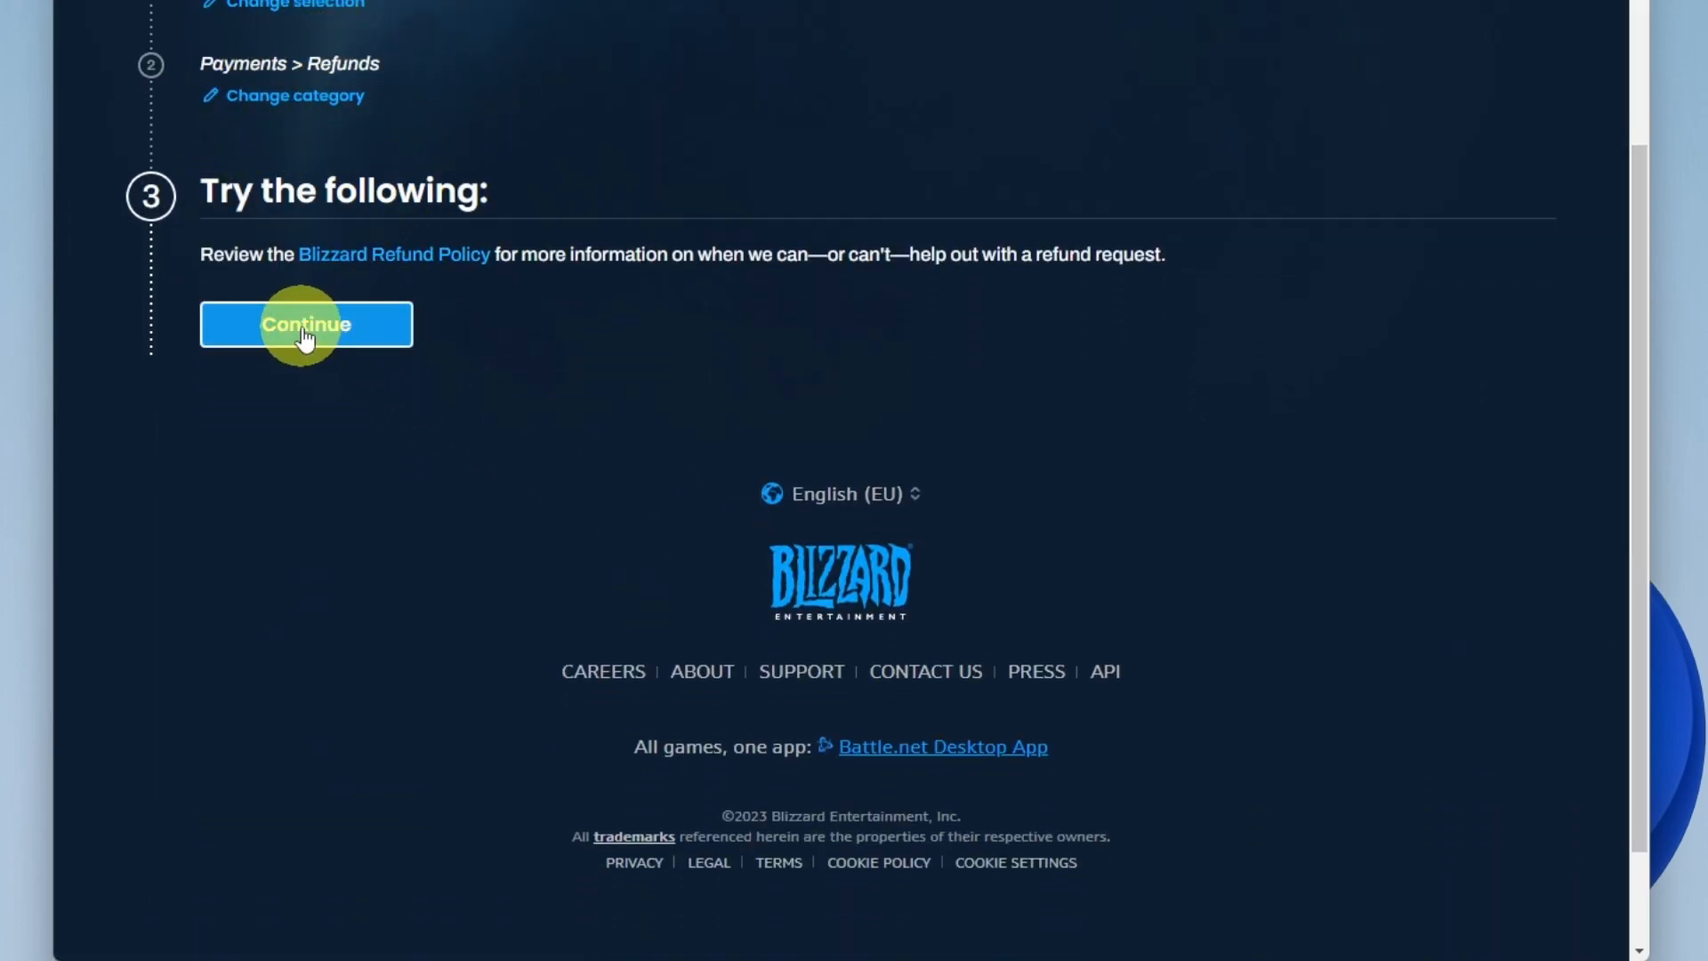
click(306, 324)
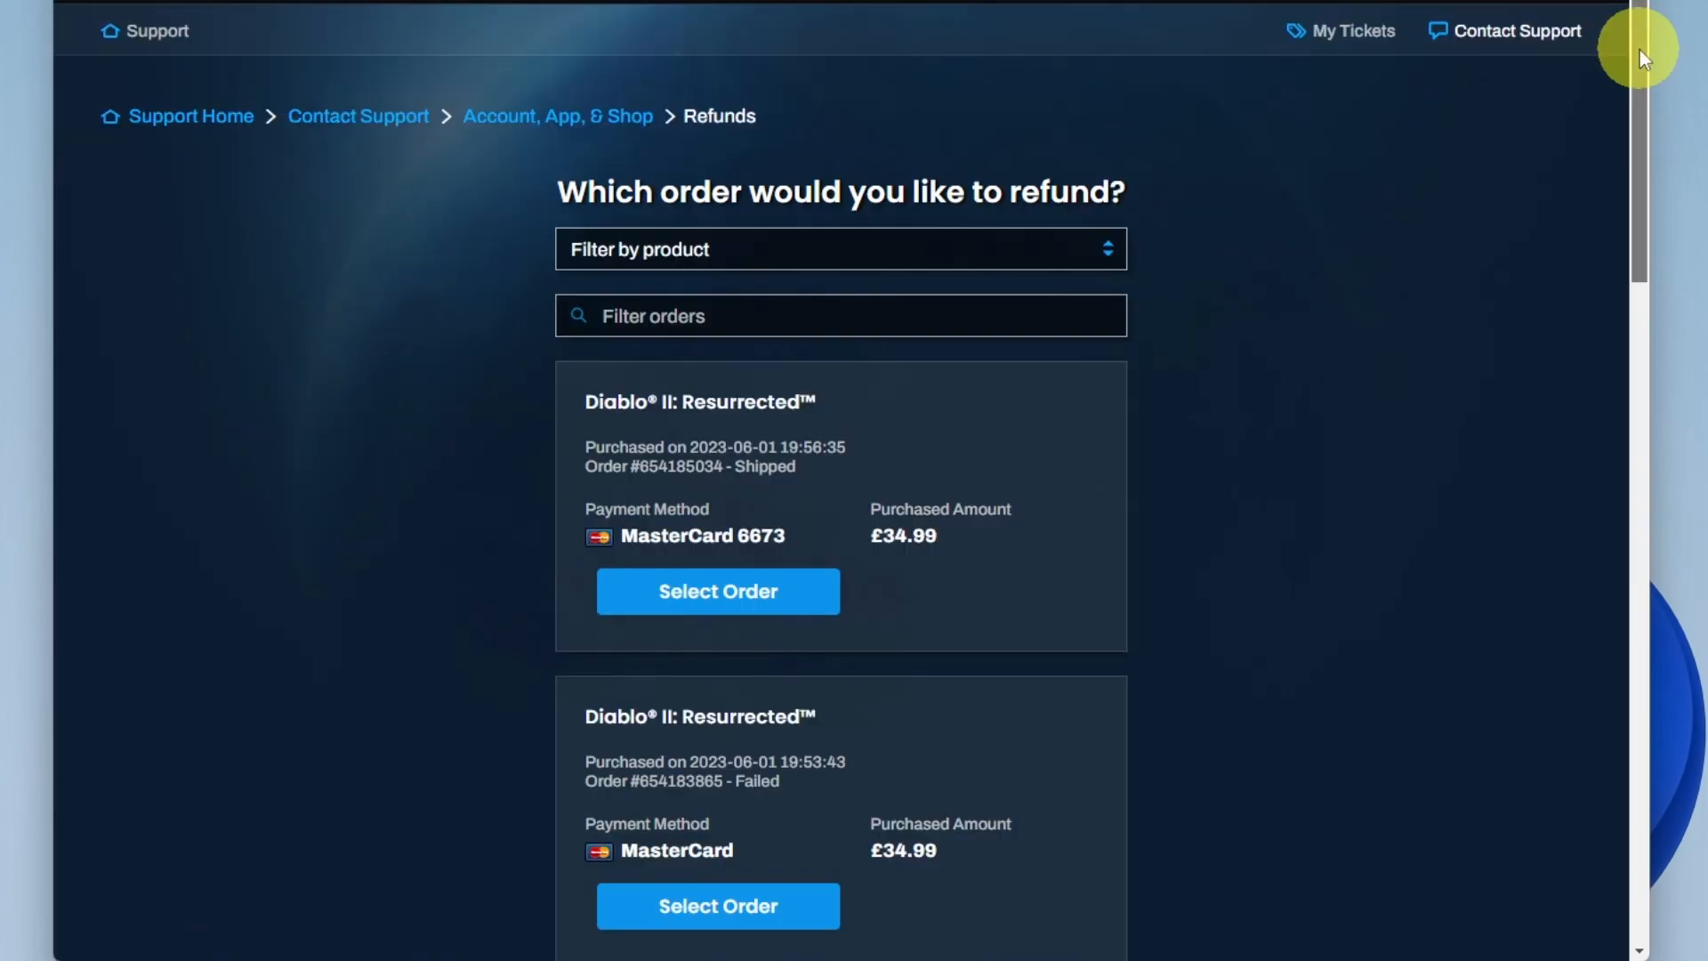
Select the Diablo IV: Digital Deluxe Edition order for refunding.
scroll(down, 3)
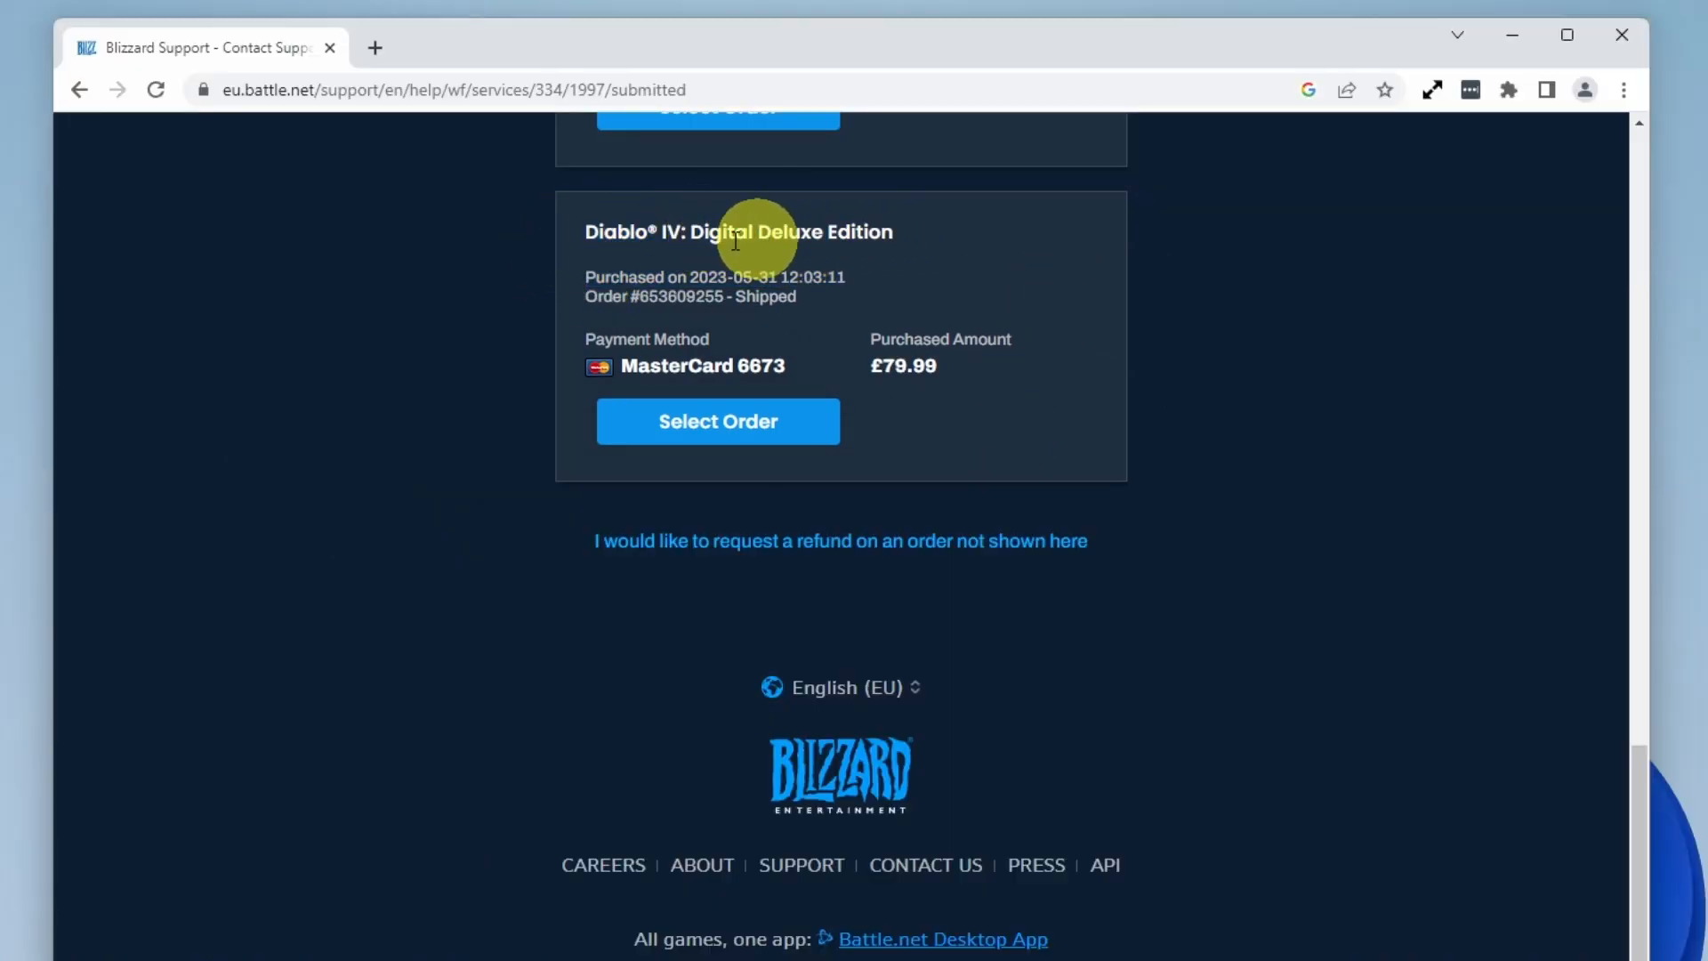
mouse_move(898, 314)
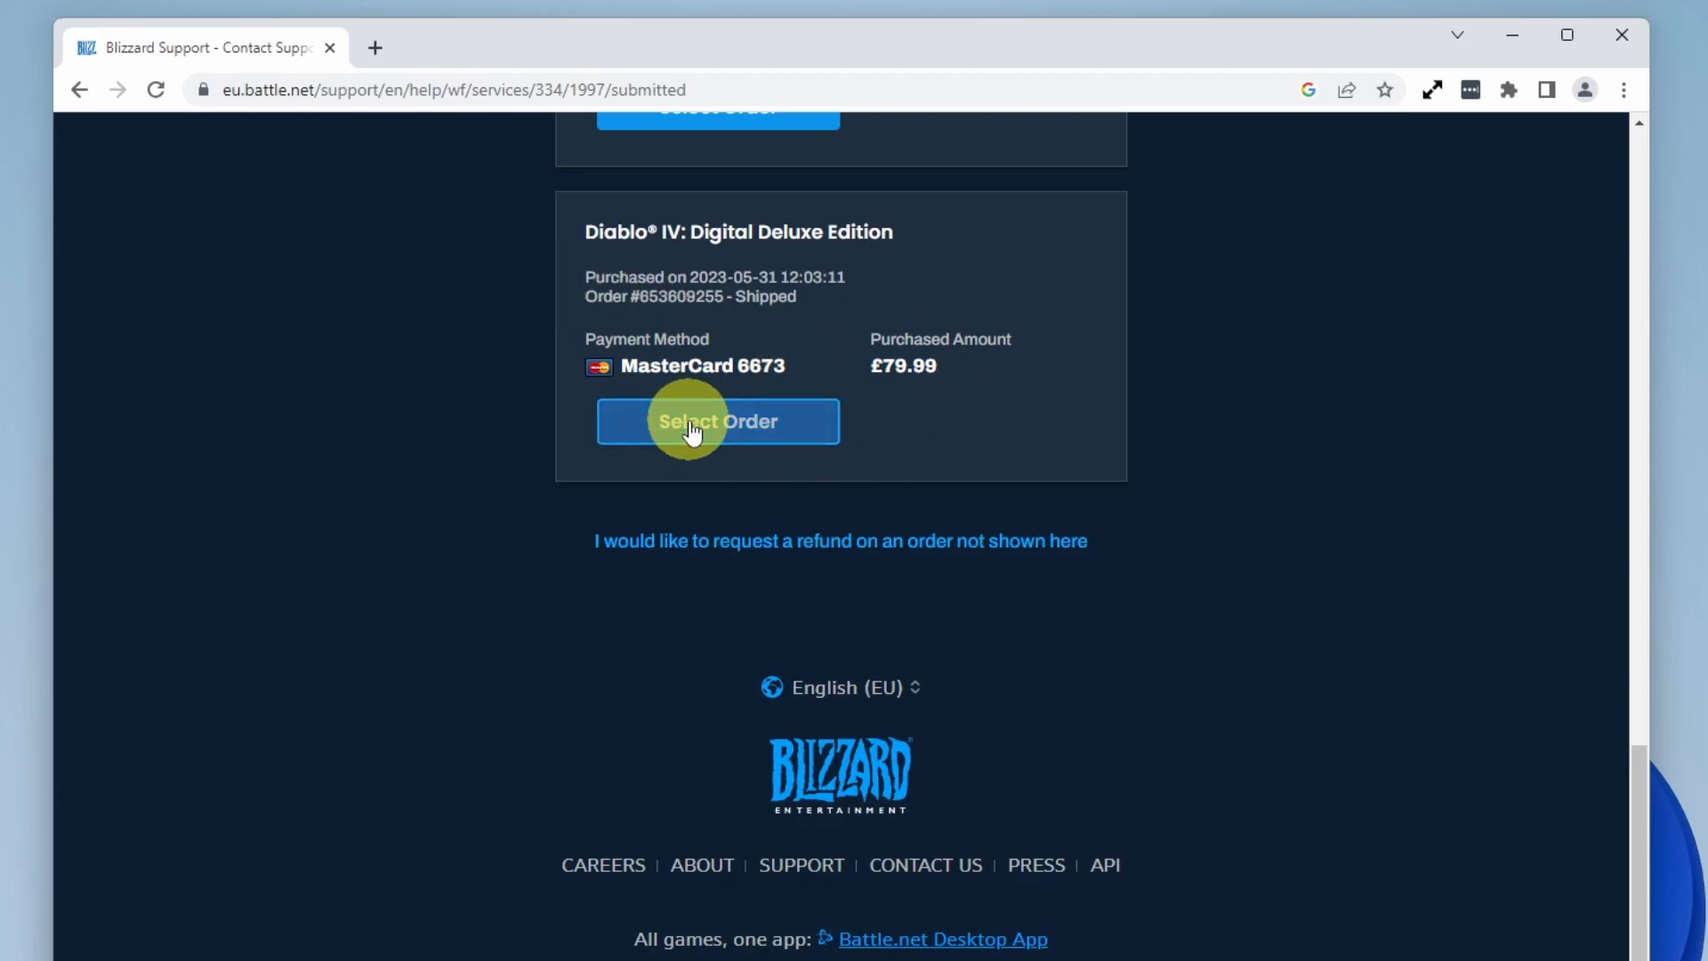
click(718, 422)
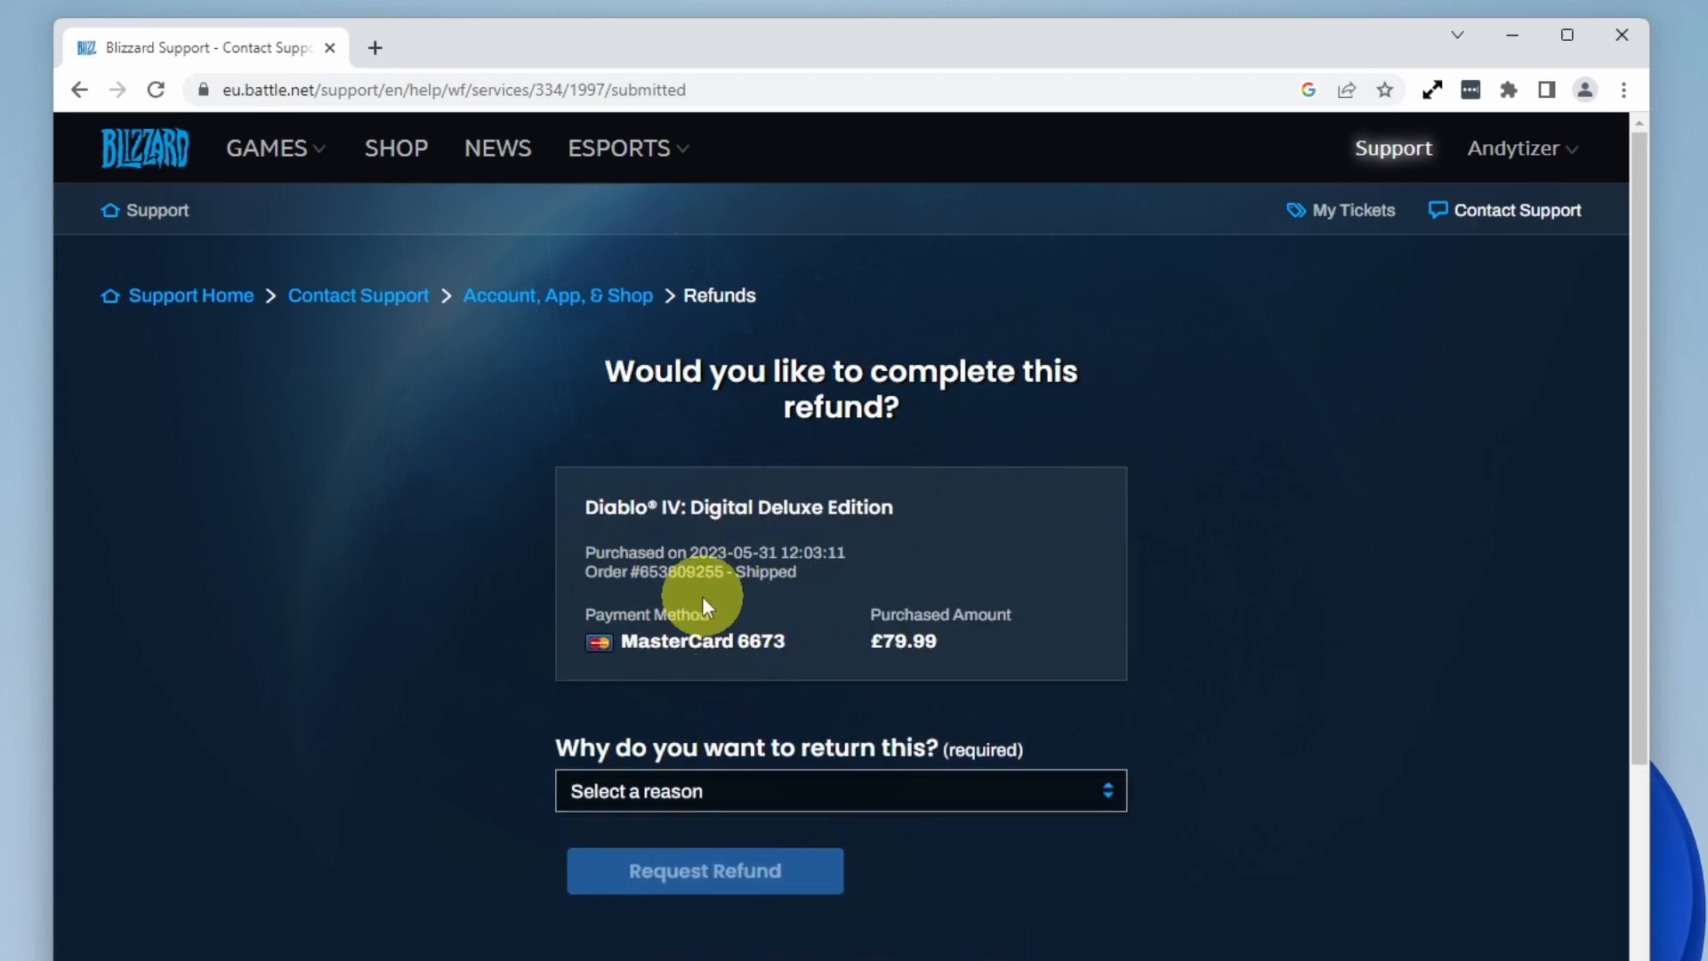
Submit the refund request with reason 'Regret - No longer want product'.
click(839, 791)
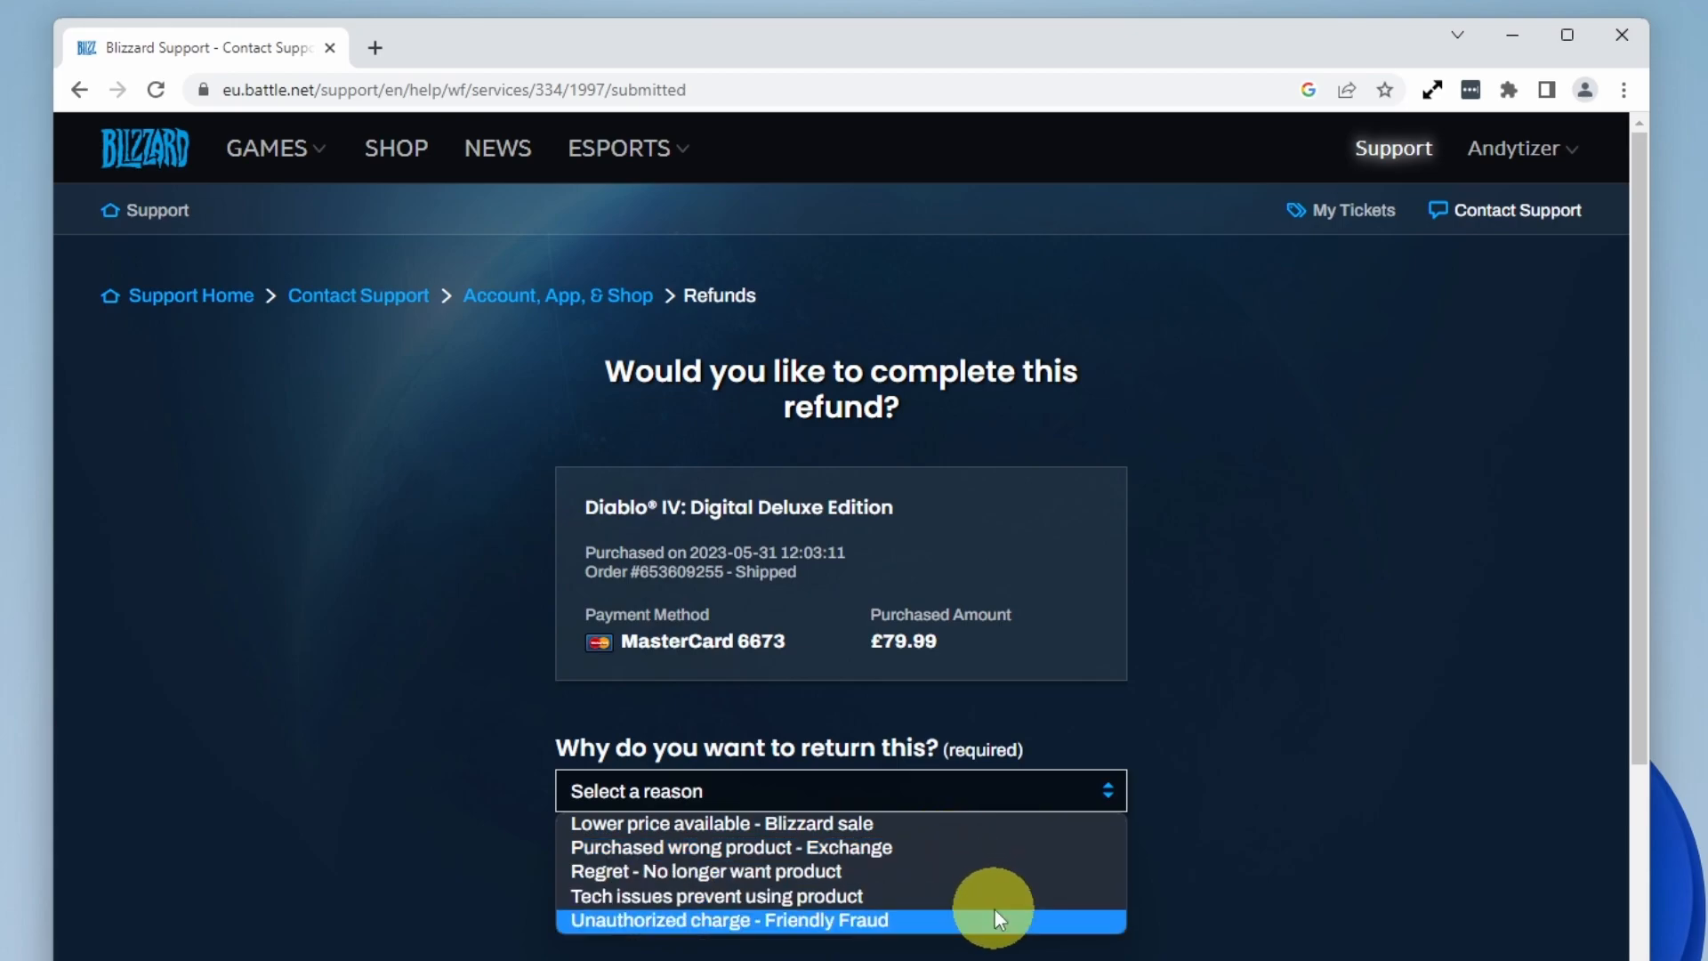
click(702, 870)
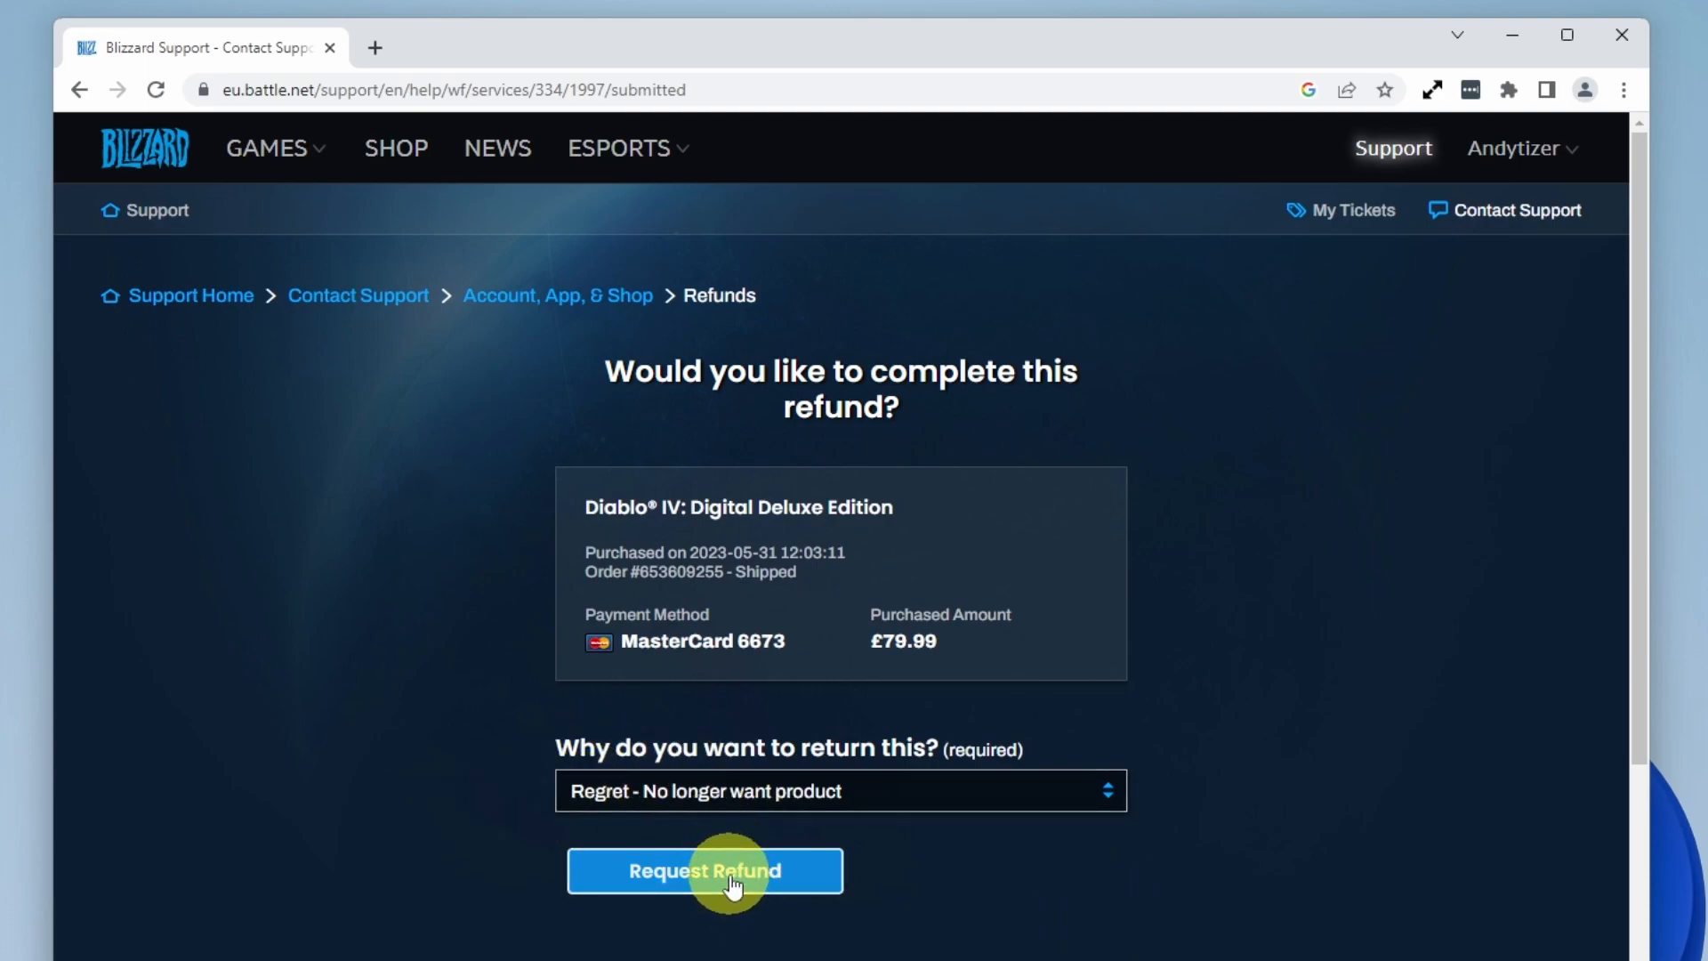
click(704, 870)
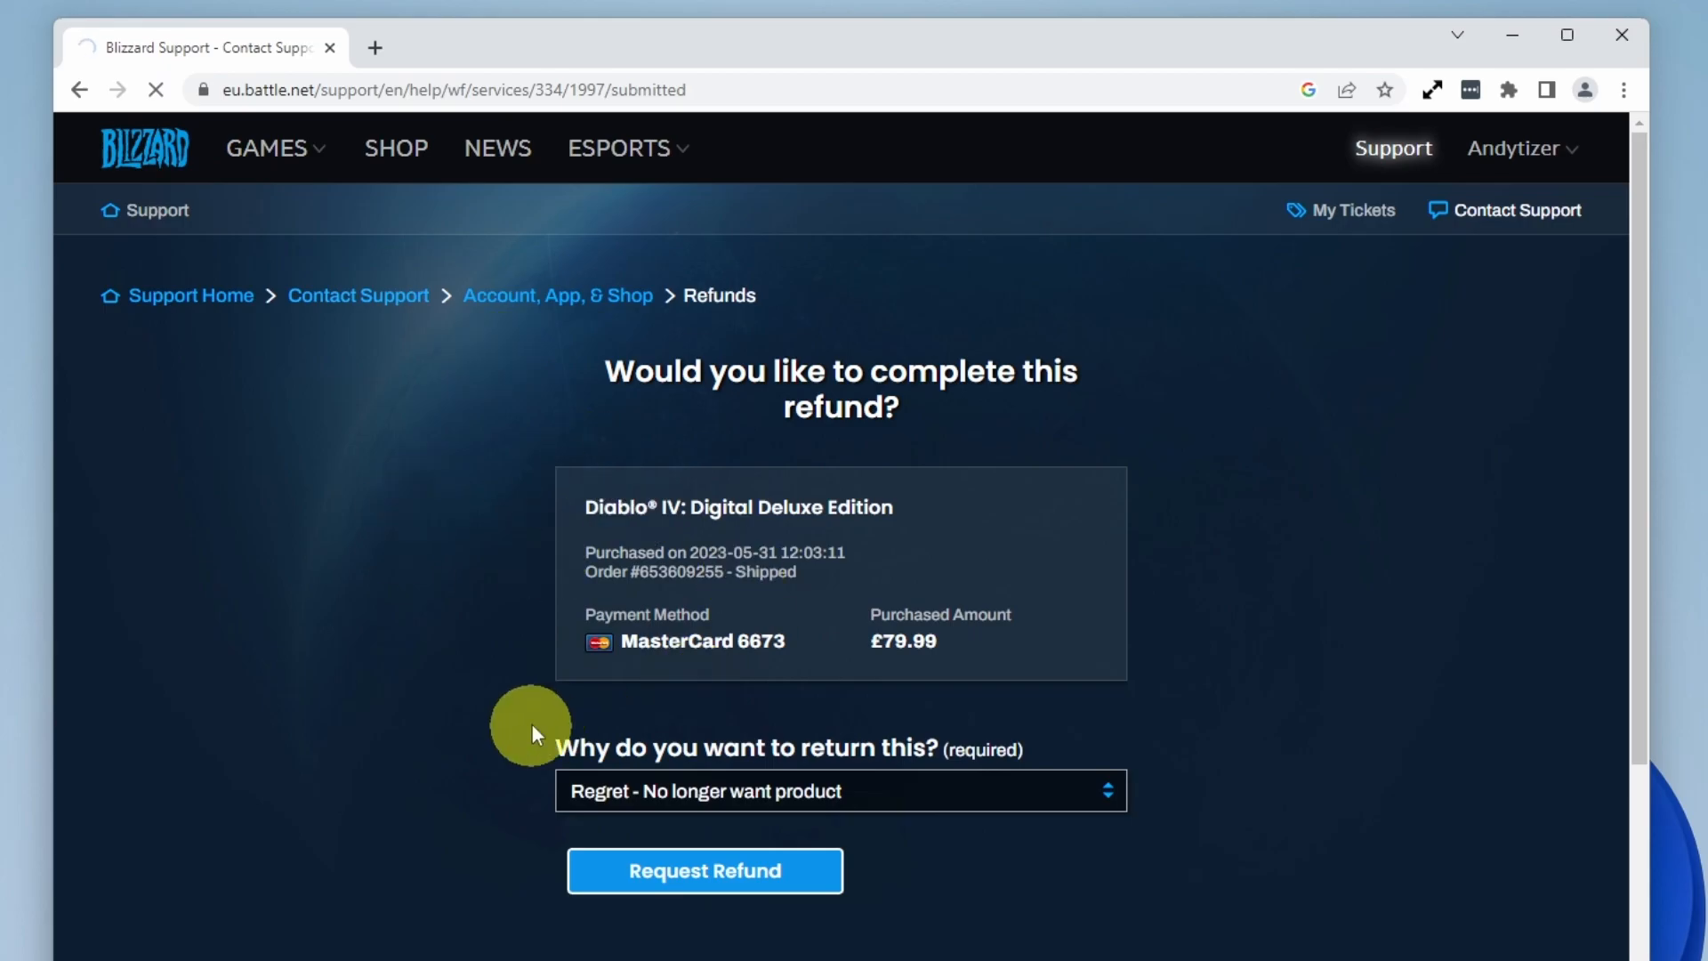
click(704, 870)
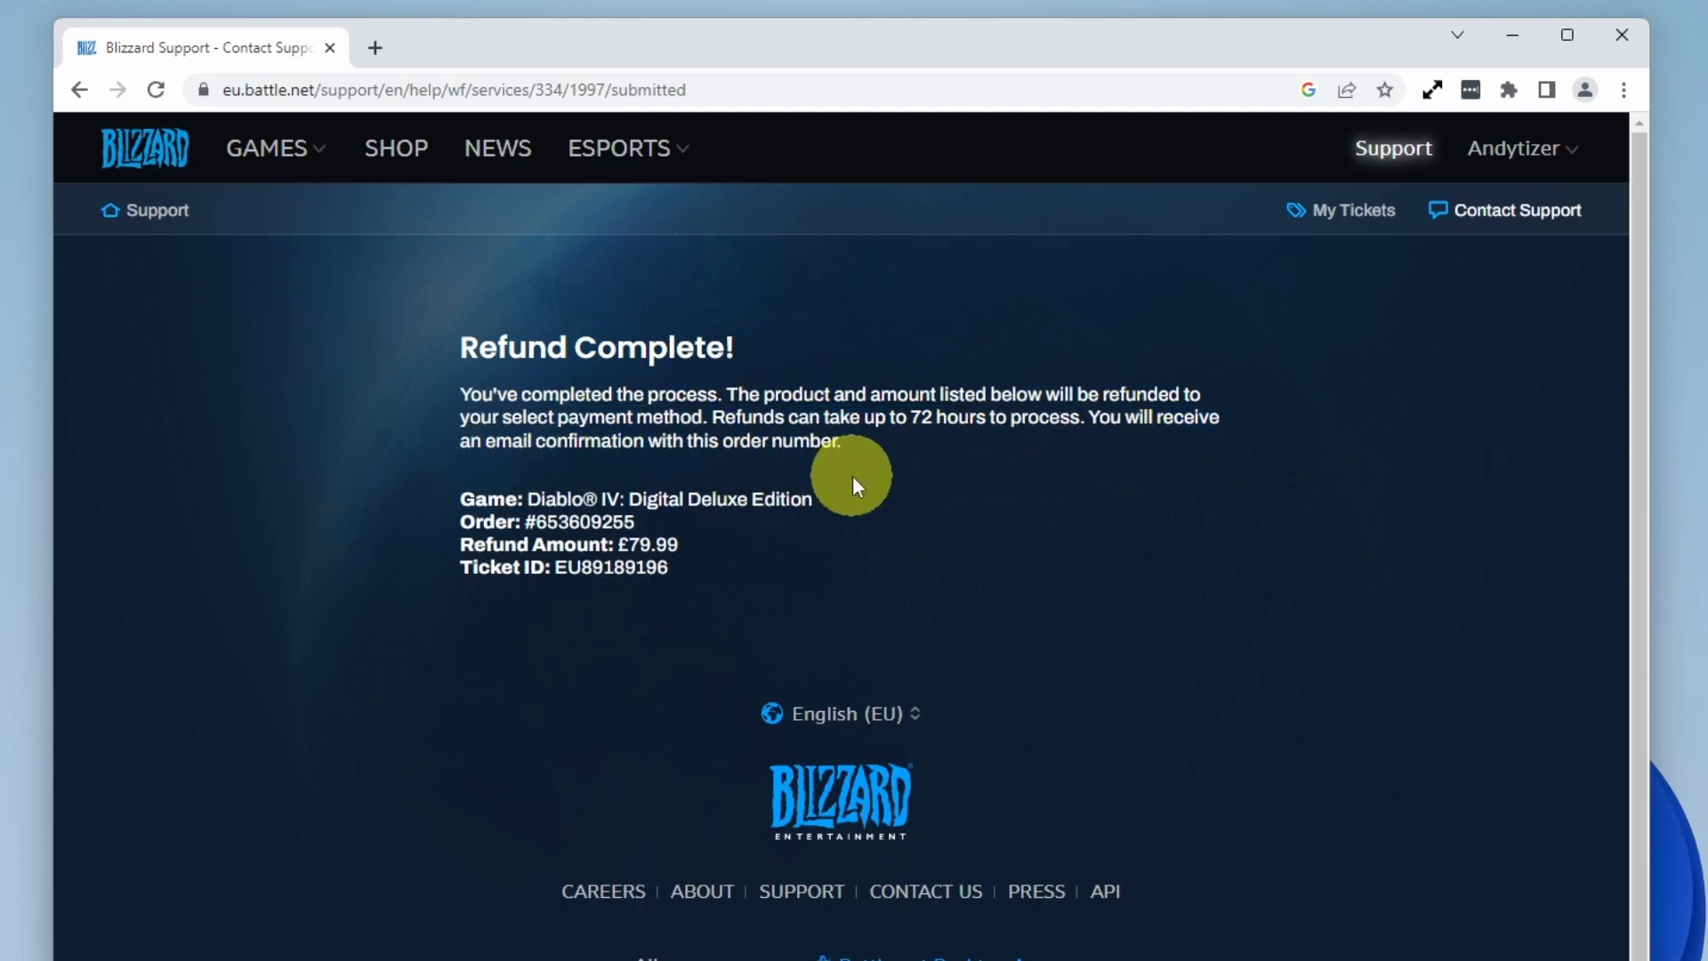
mouse_move(773, 550)
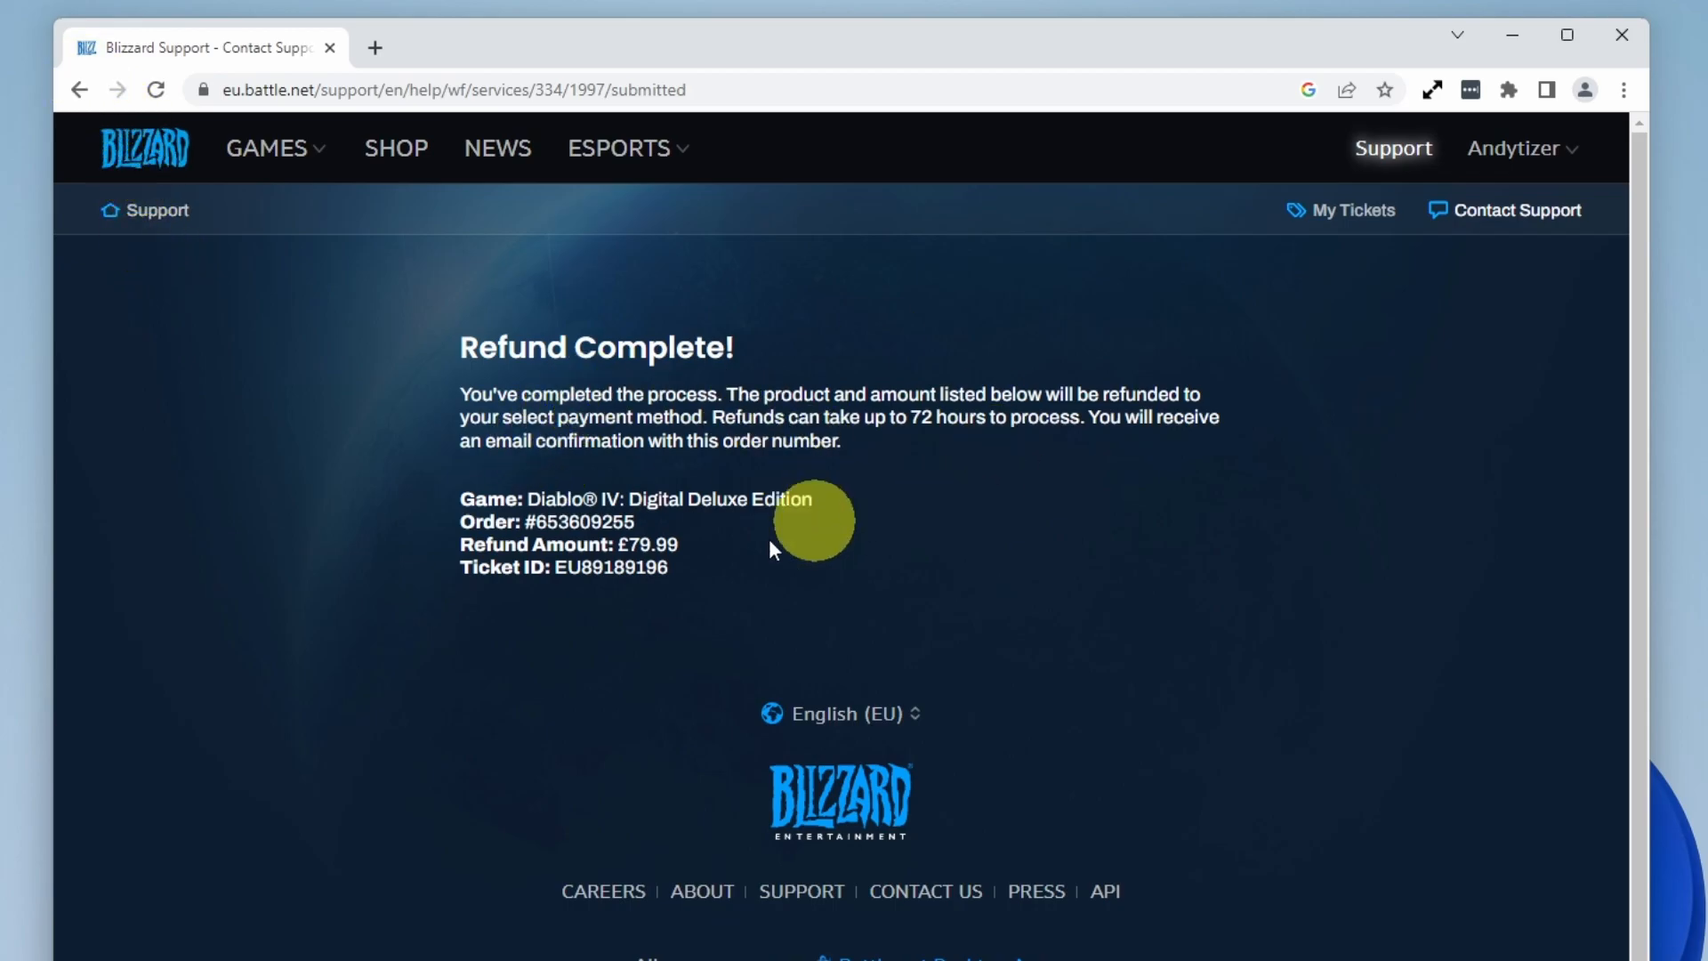